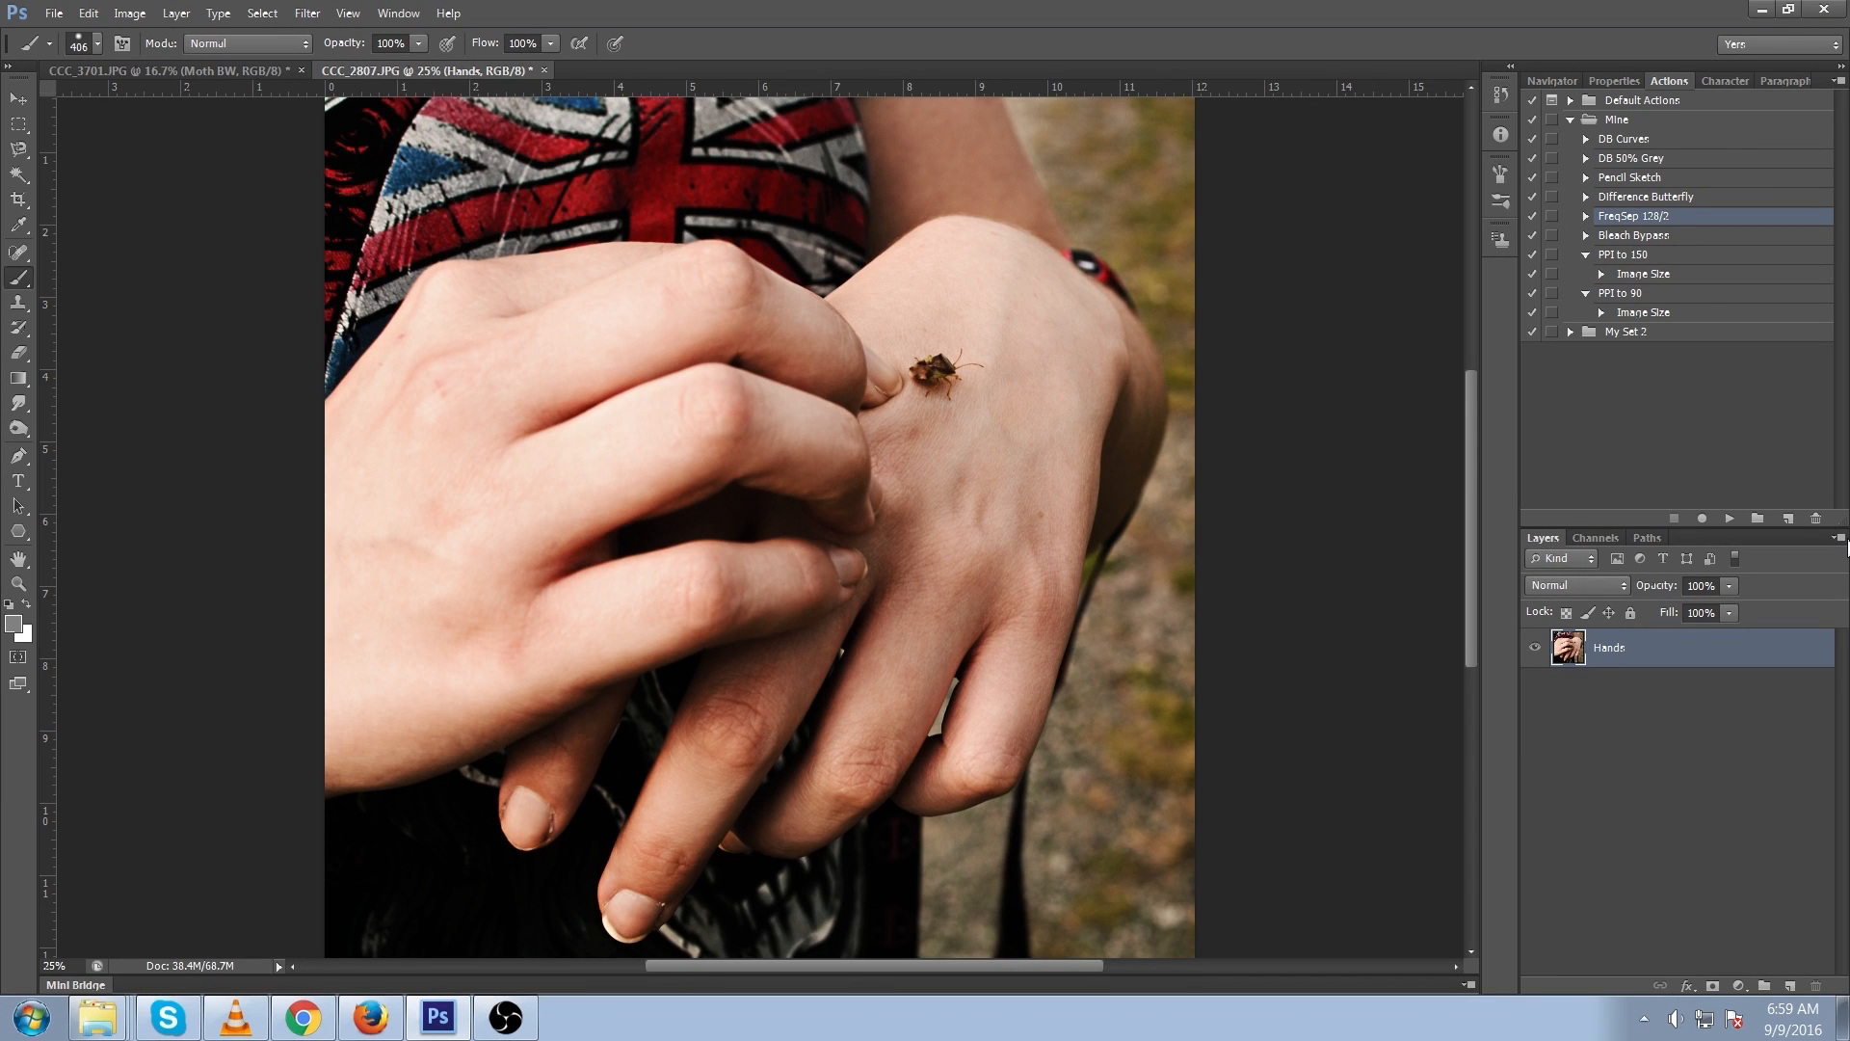
- Duplicate the Hands layer and exclude the red (R) channel from the copy's blending
{"action": "key", "text": "ctrl+j"}
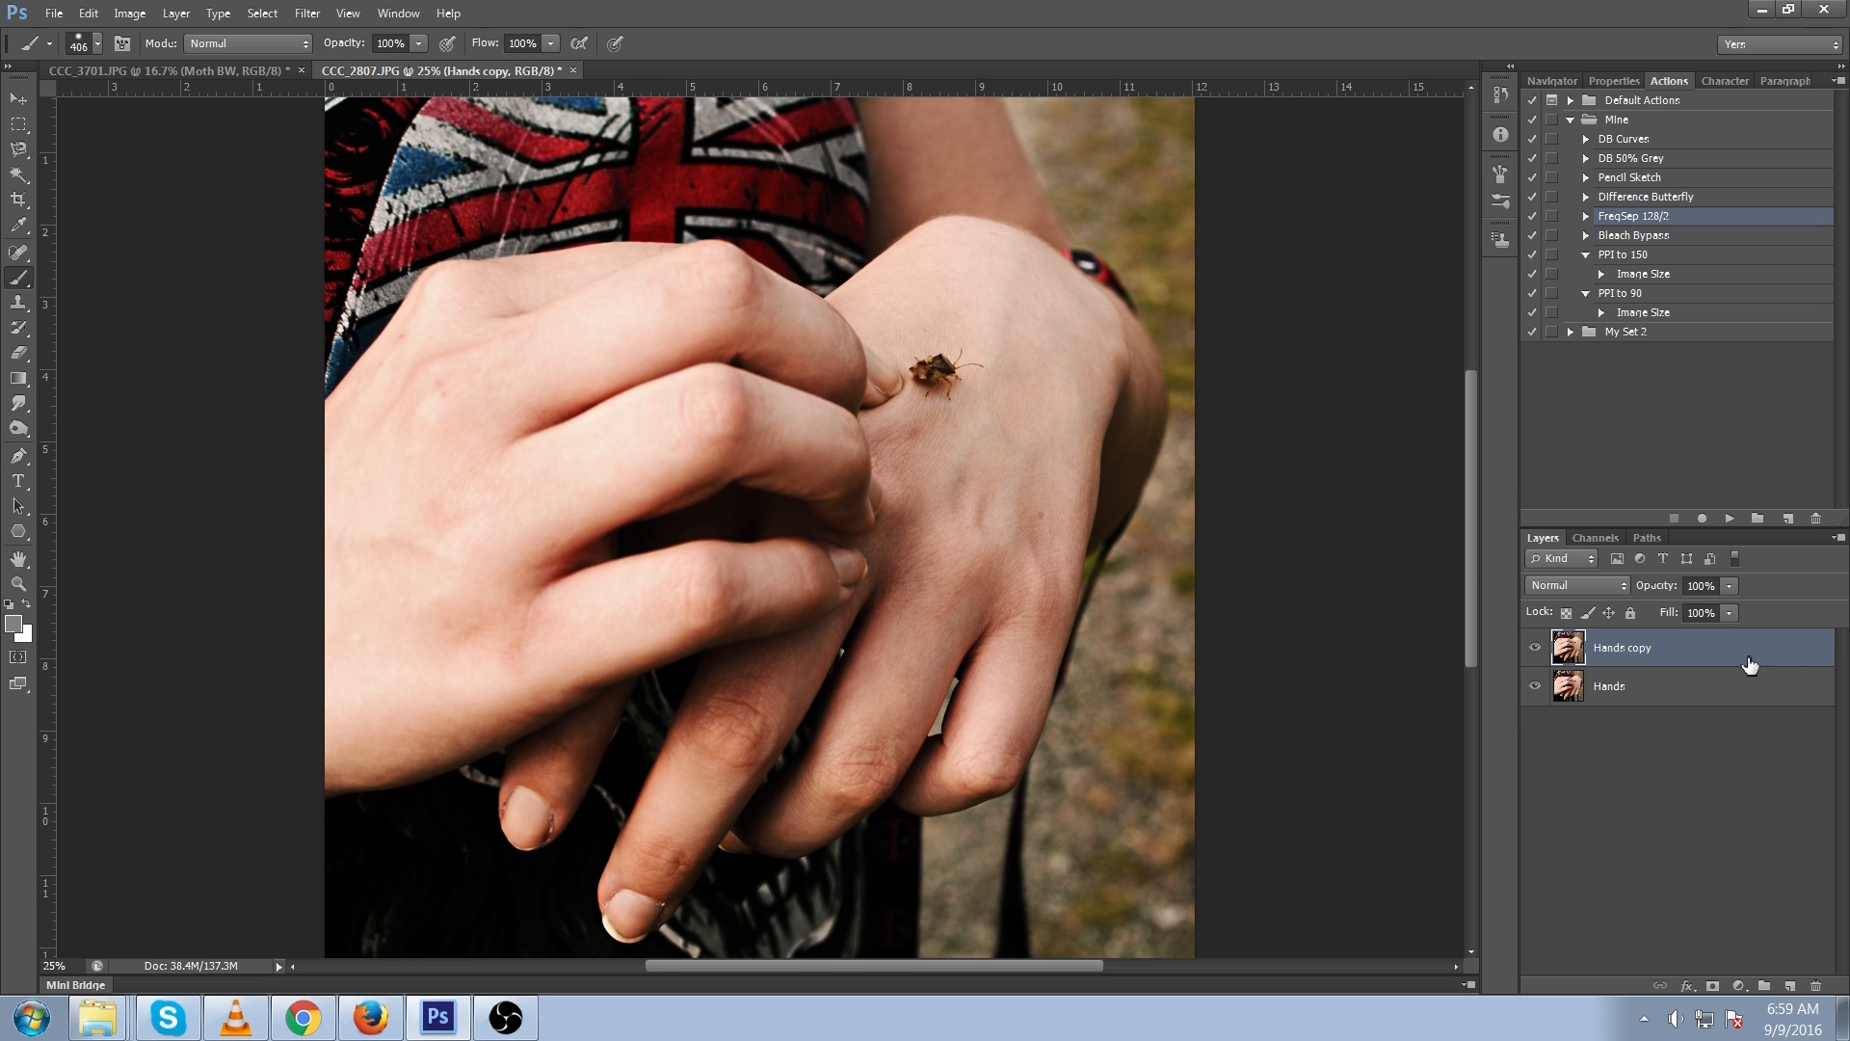
{"action": "double_click", "coordinate": [1621, 646]}
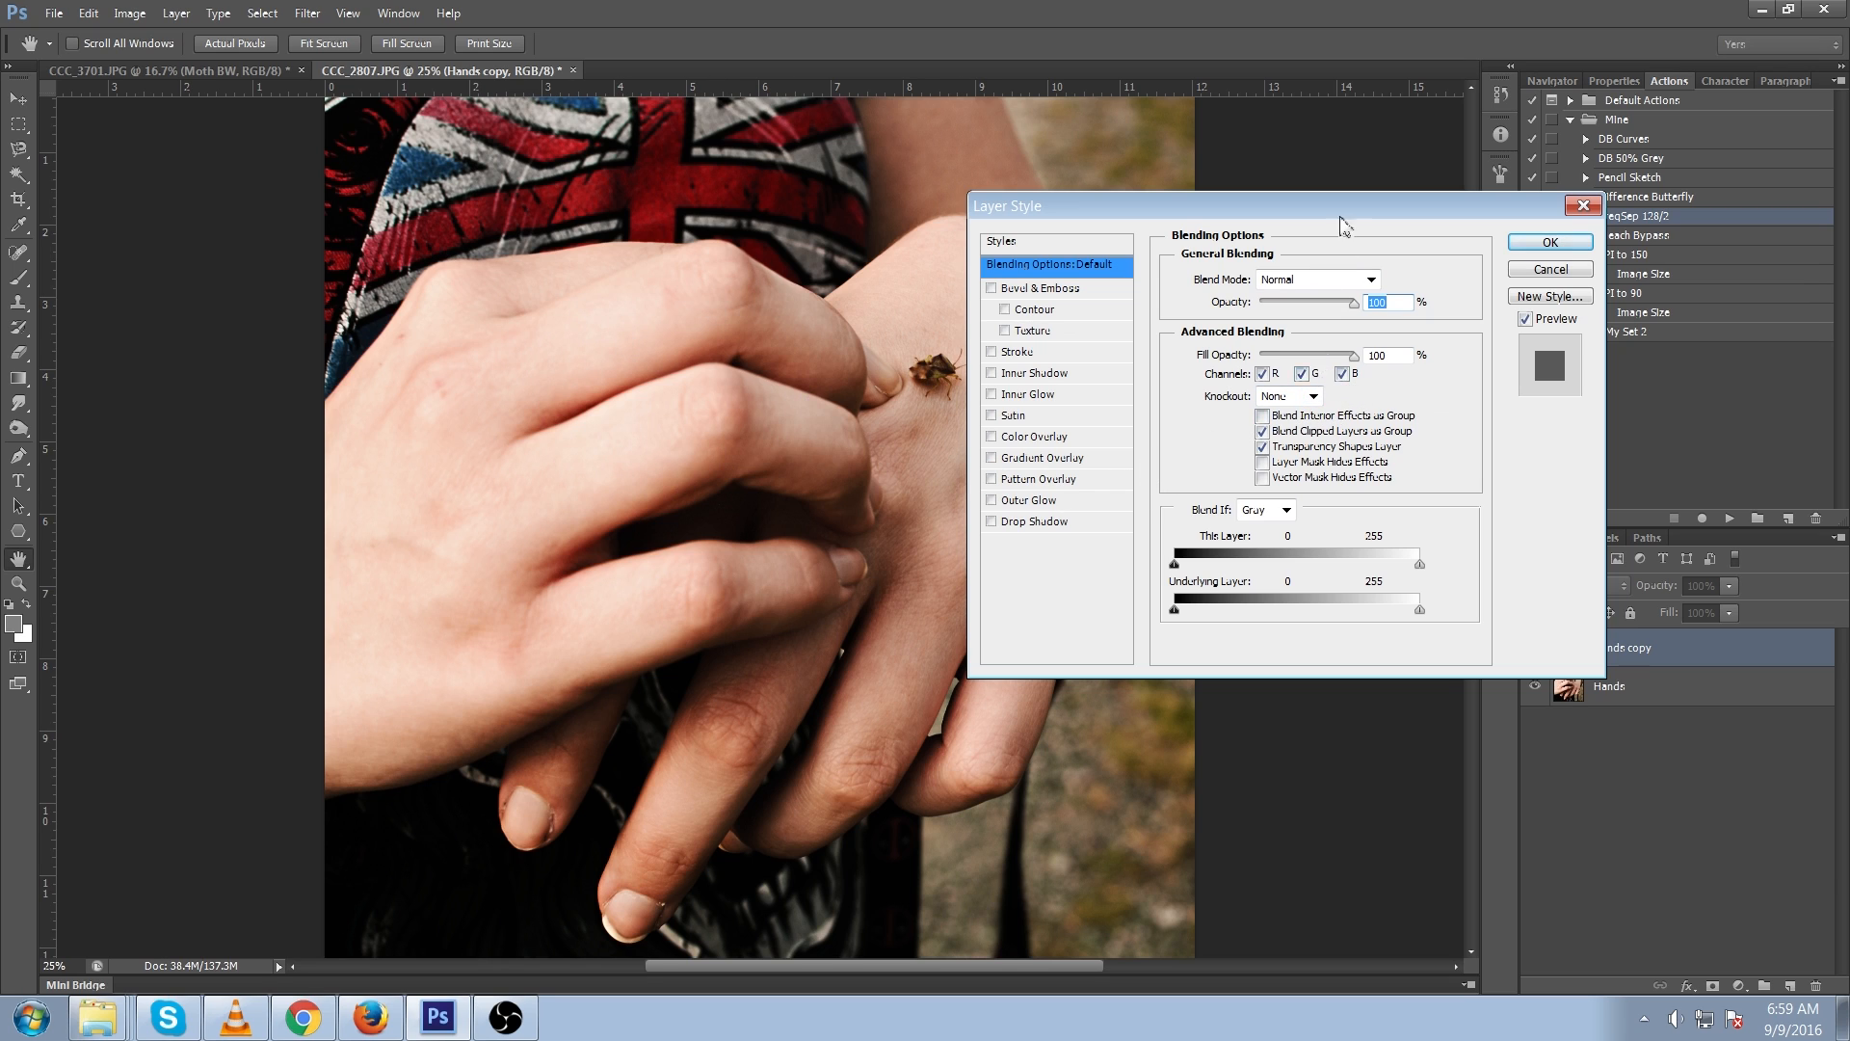
{"action": "left_click", "coordinate": [1261, 373]}
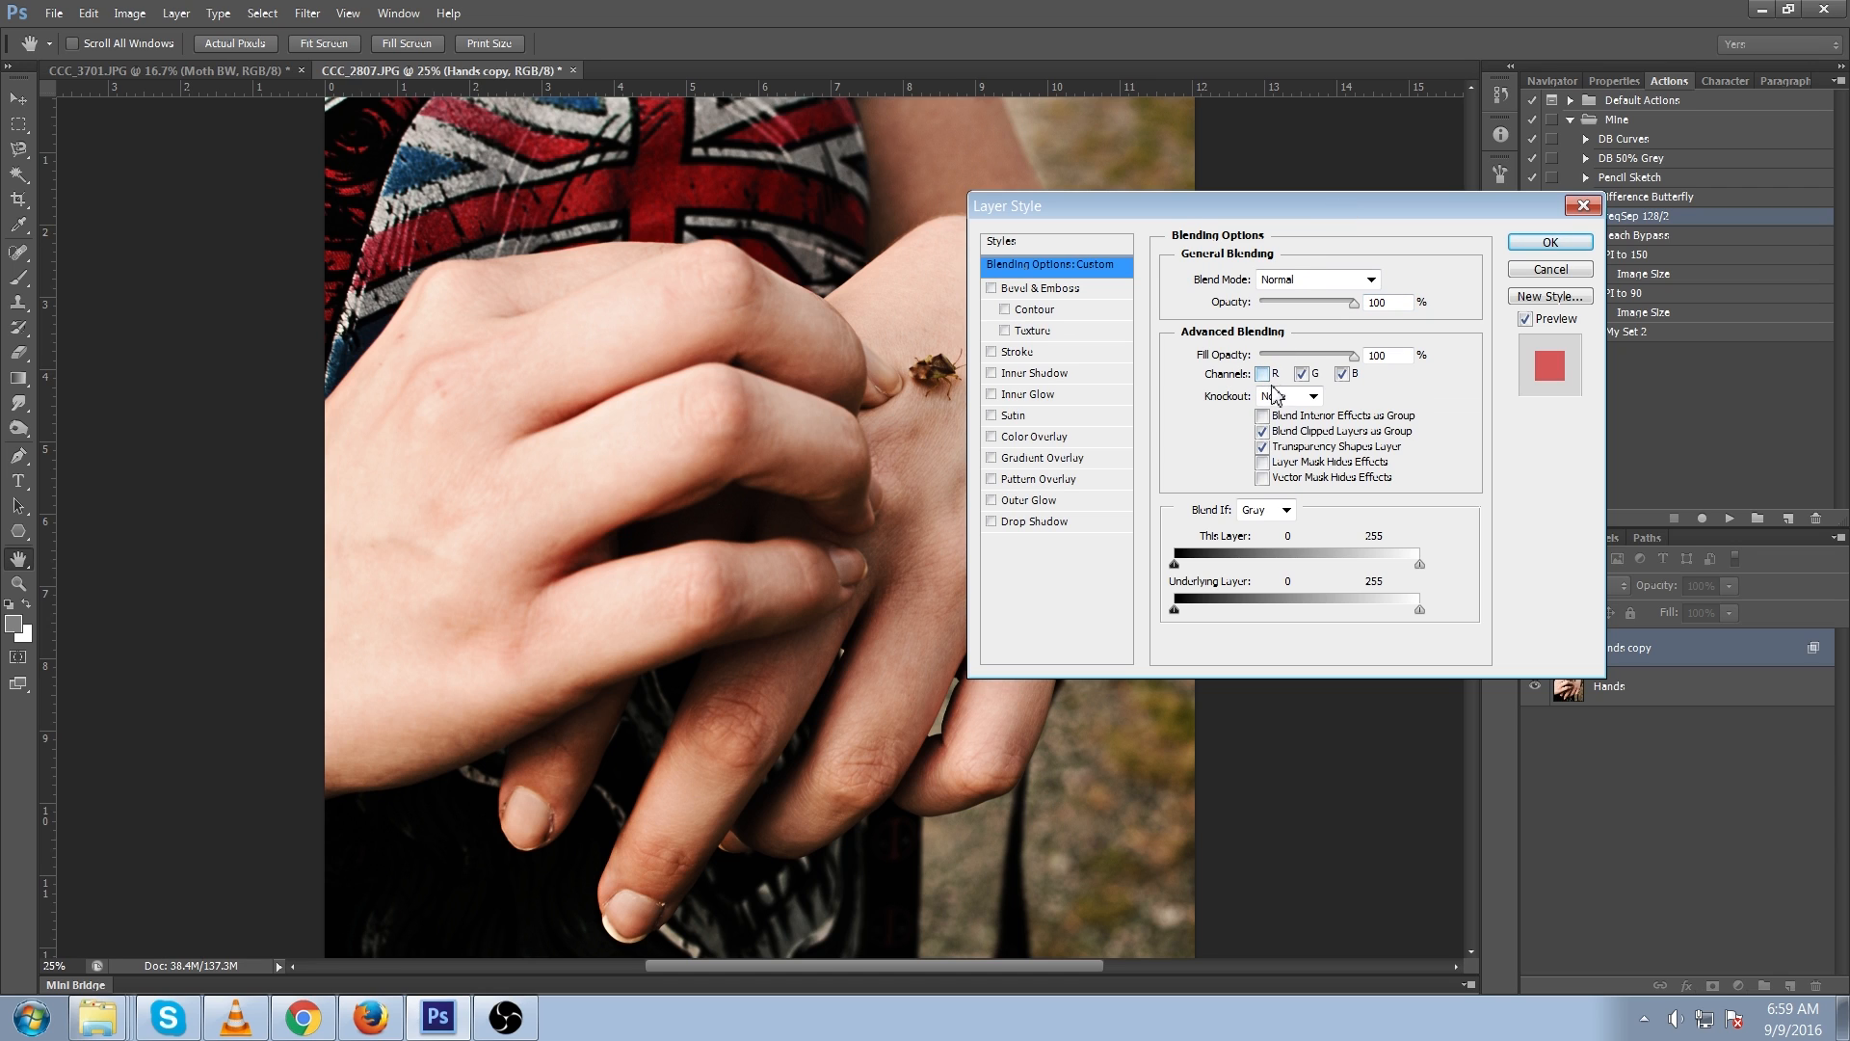
{"action": "left_click", "coordinate": [1550, 242]}
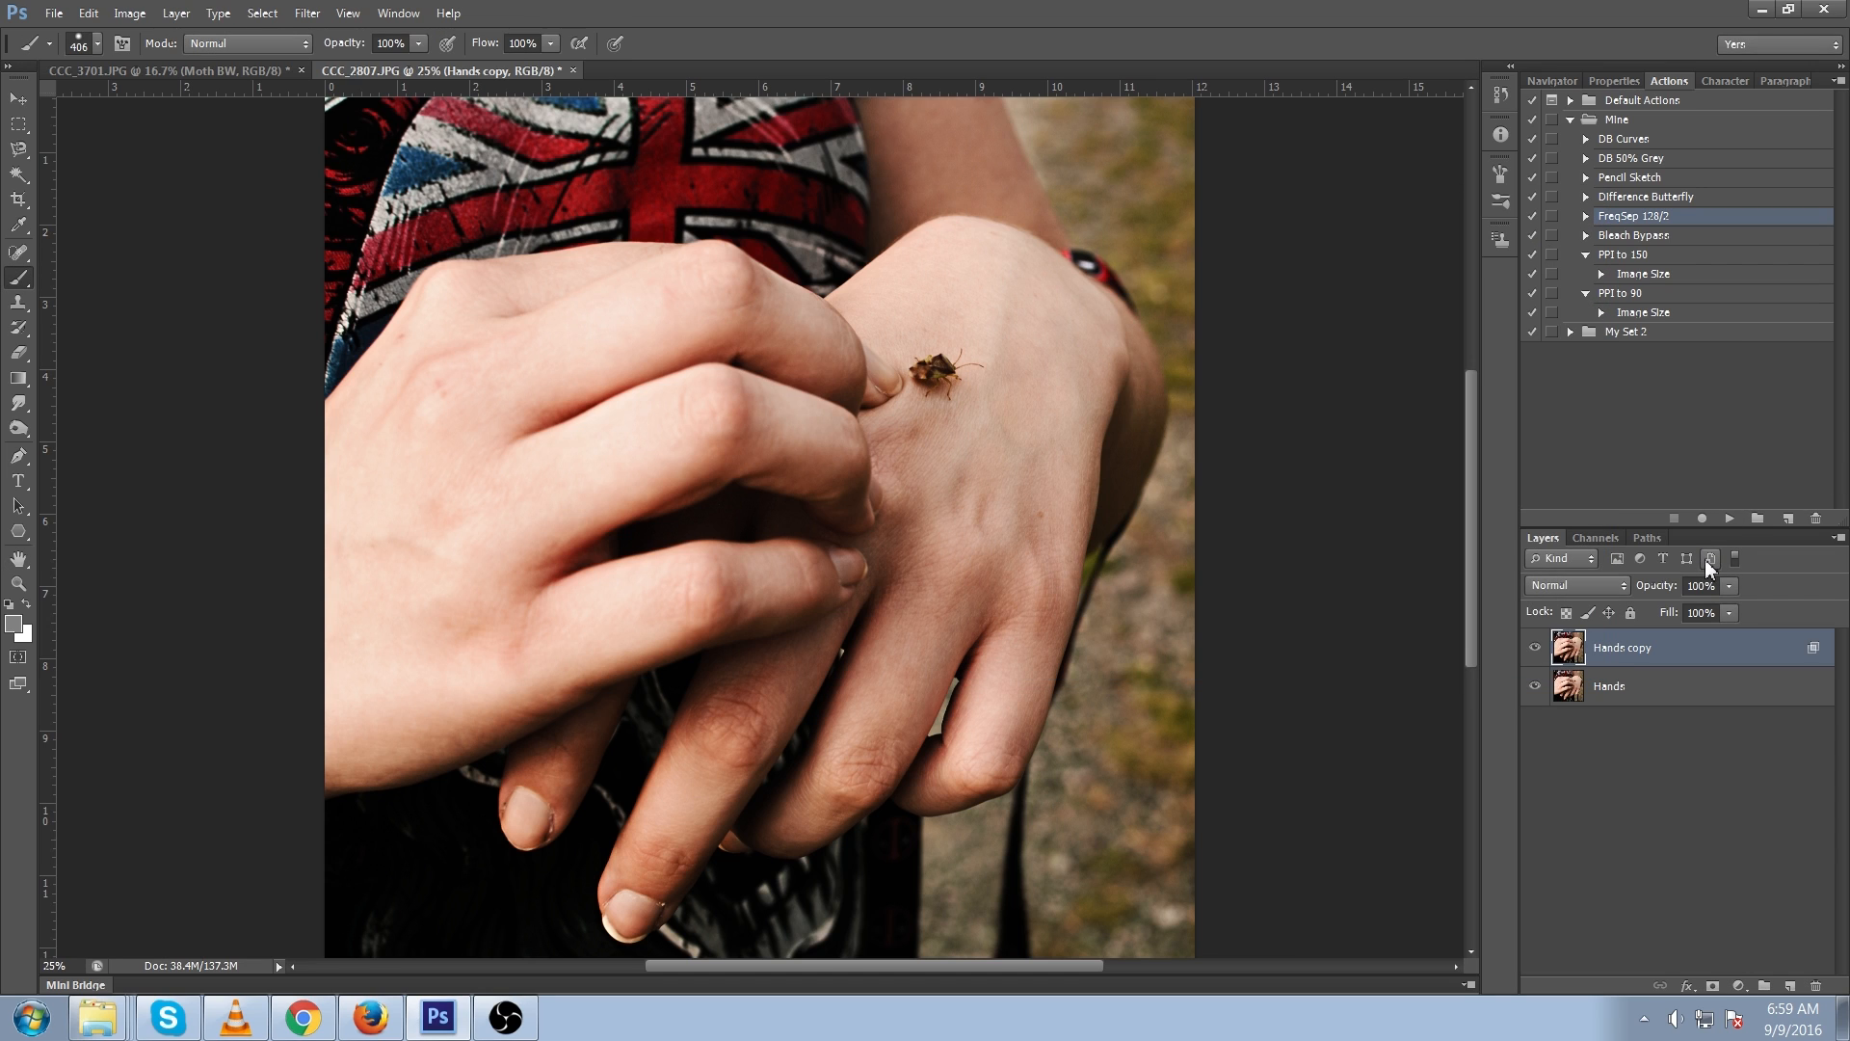
{"action": "mouse_move", "coordinate": [1232, 614]}
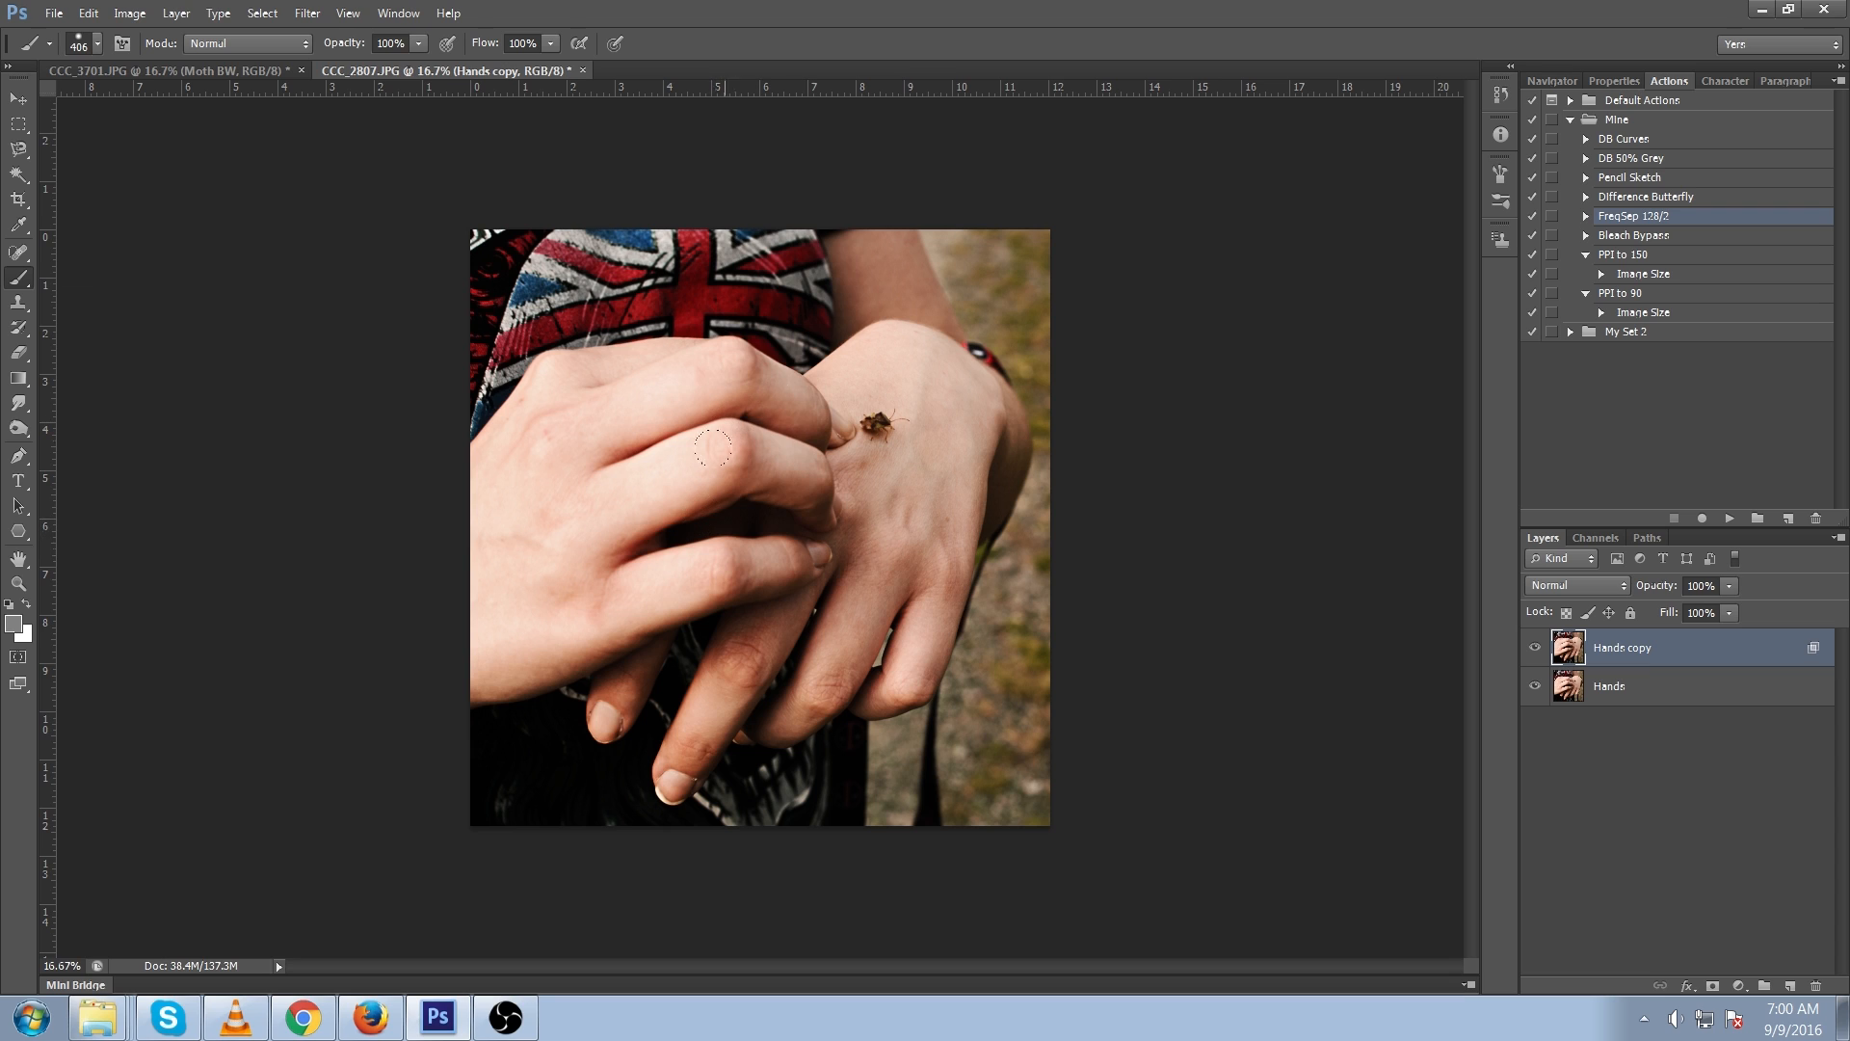
{"action": "key", "text": "ctrl+a"}
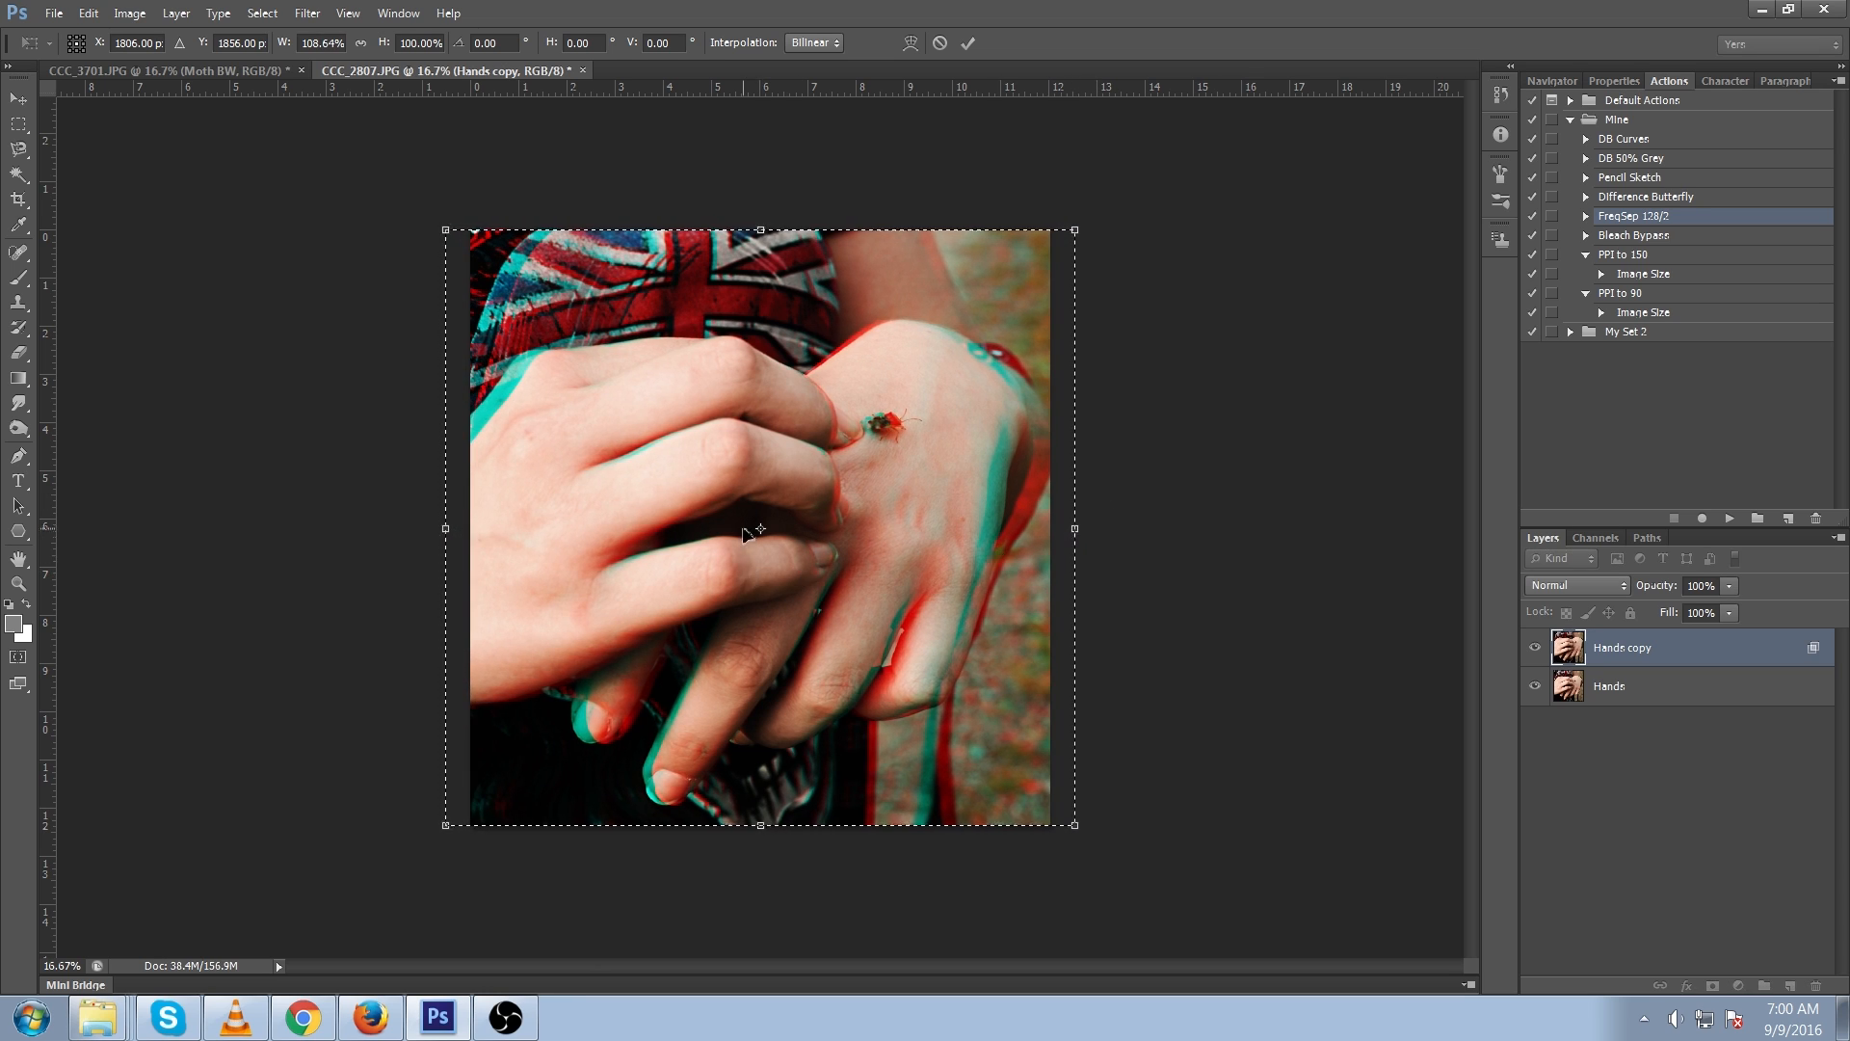
{"action": "mouse_move", "coordinate": [776, 542]}
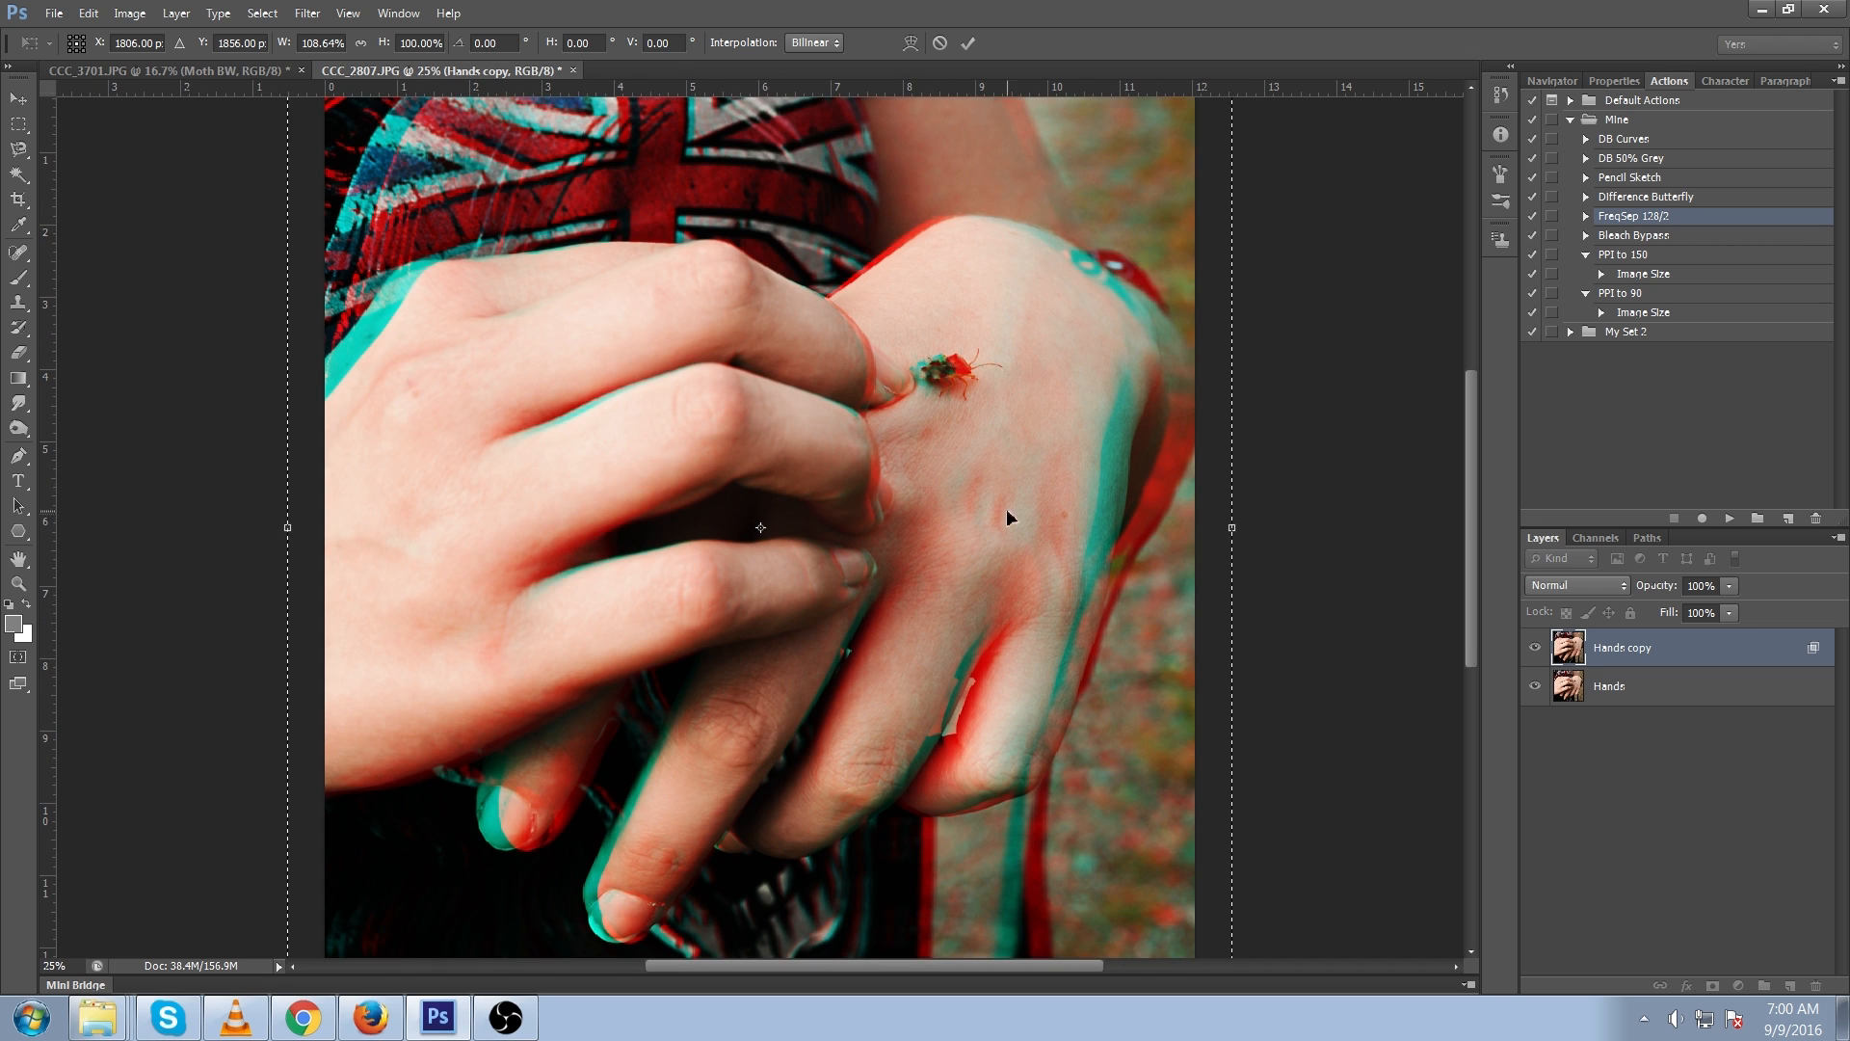
{"action": "mouse_move", "coordinate": [1180, 460]}
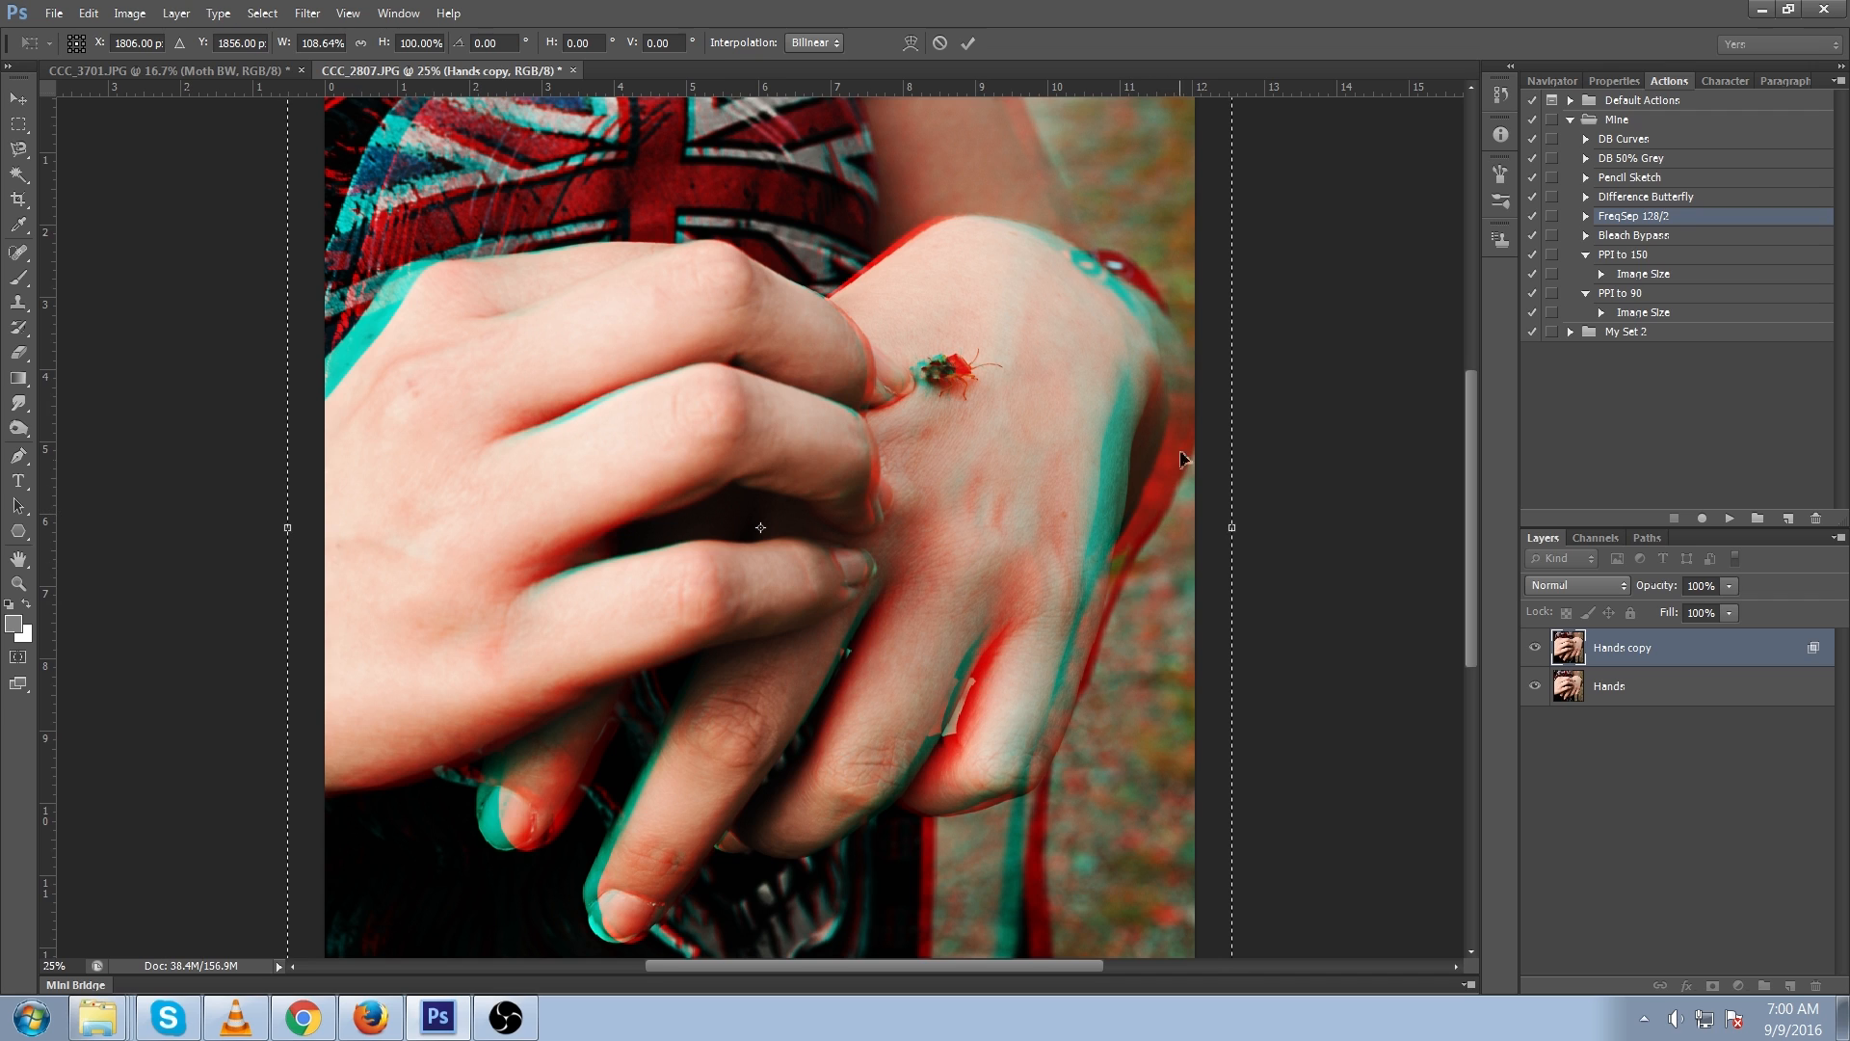
{"action": "mouse_move", "coordinate": [1178, 362]}
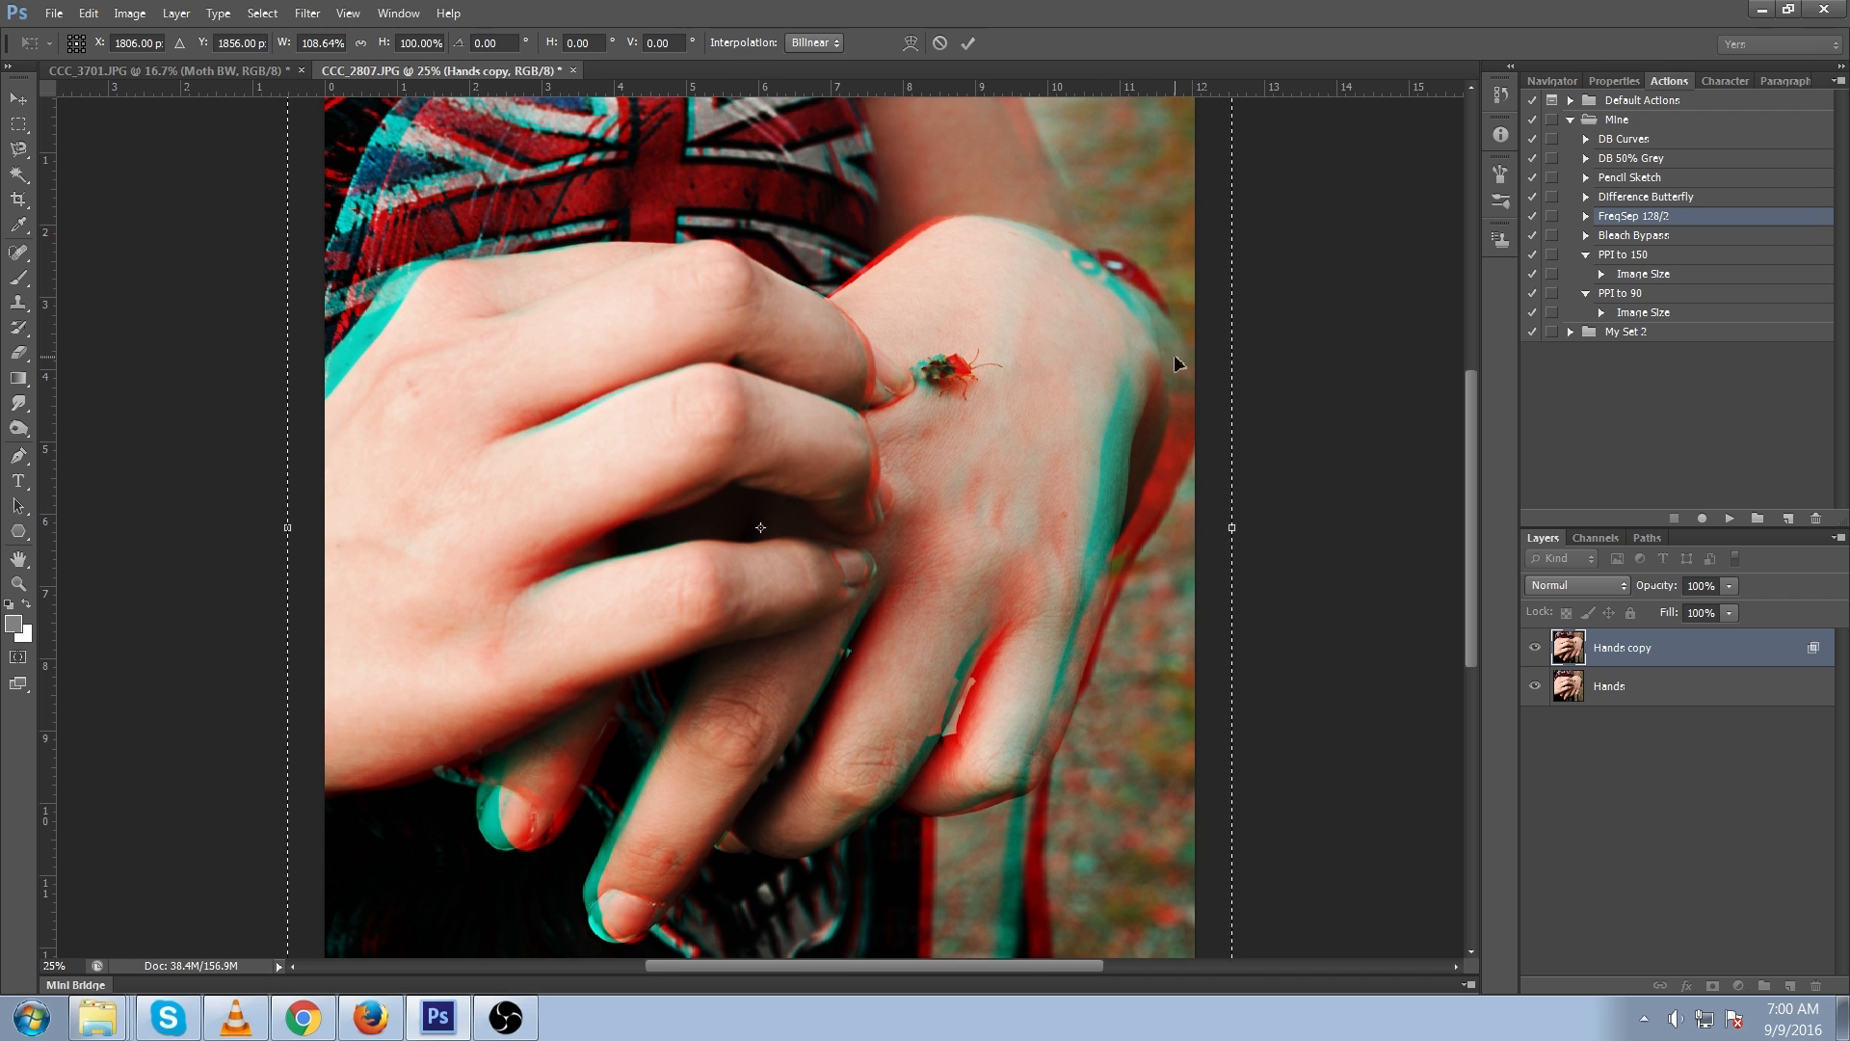
{"action": "mouse_move", "coordinate": [781, 477]}
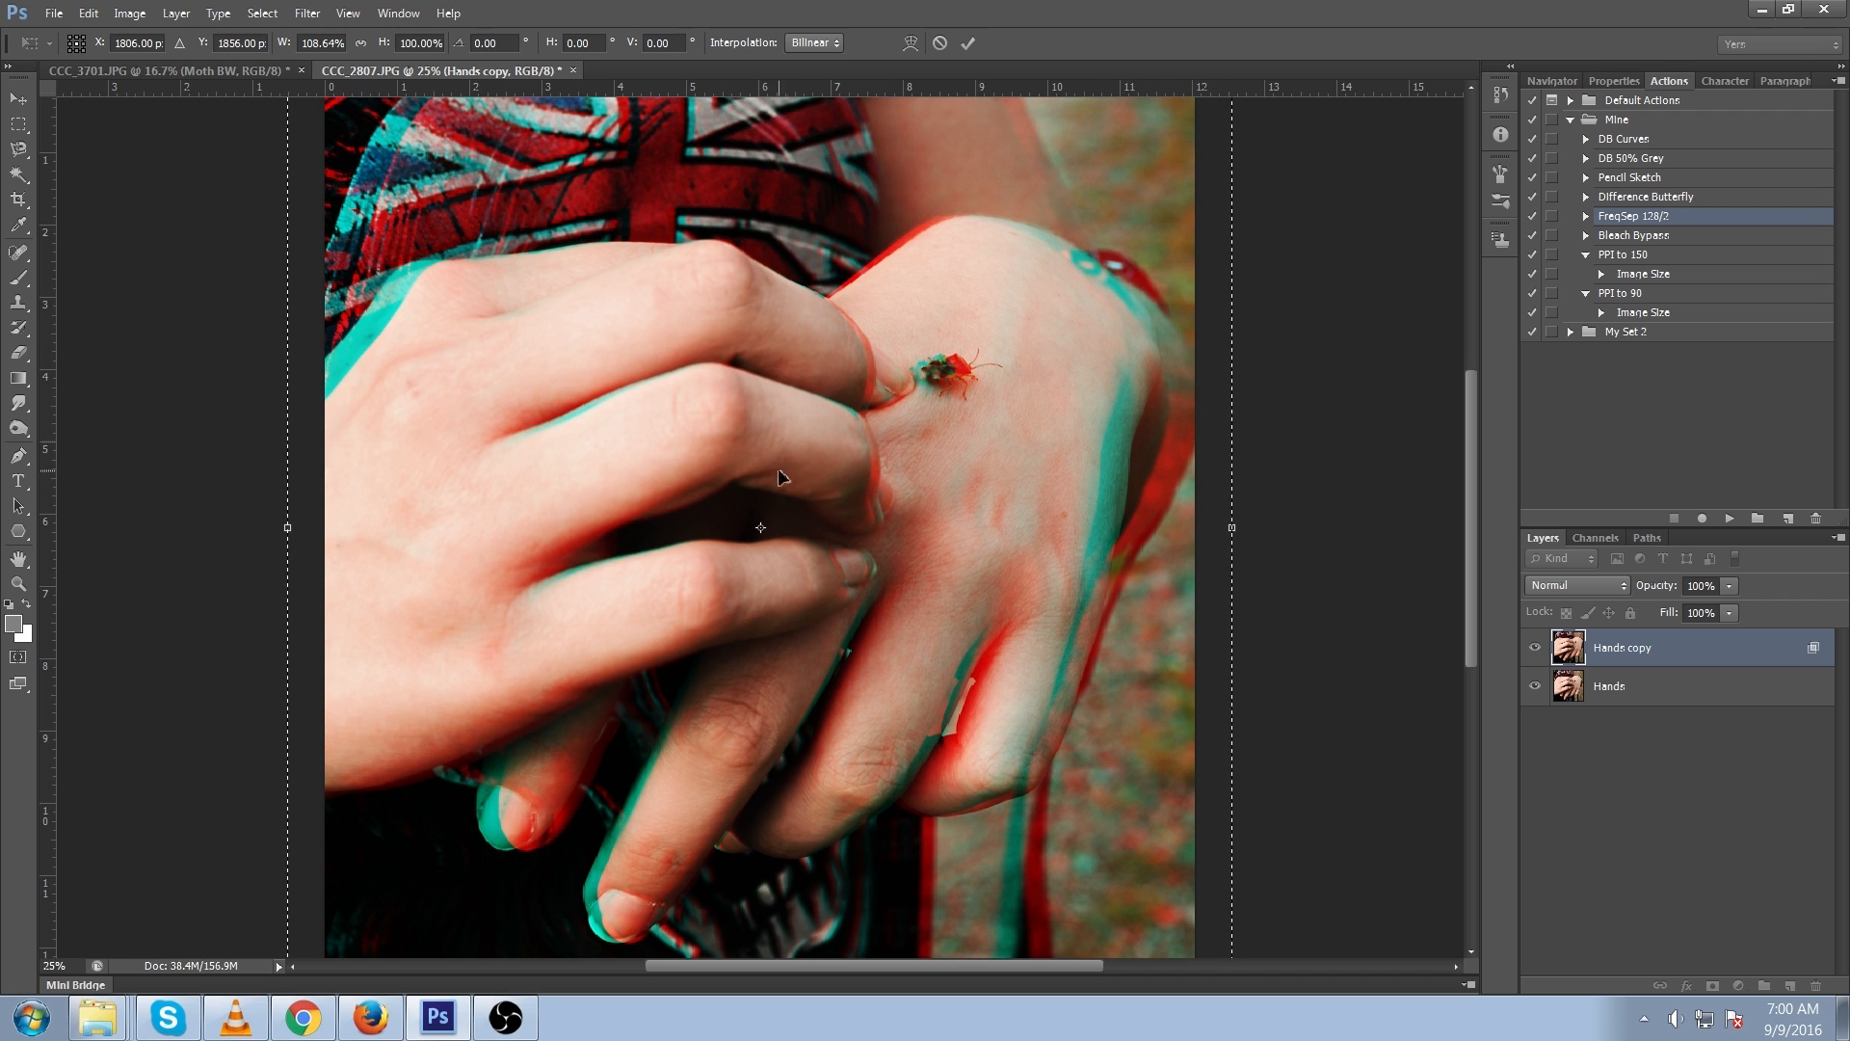
{"action": "mouse_move", "coordinate": [737, 426]}
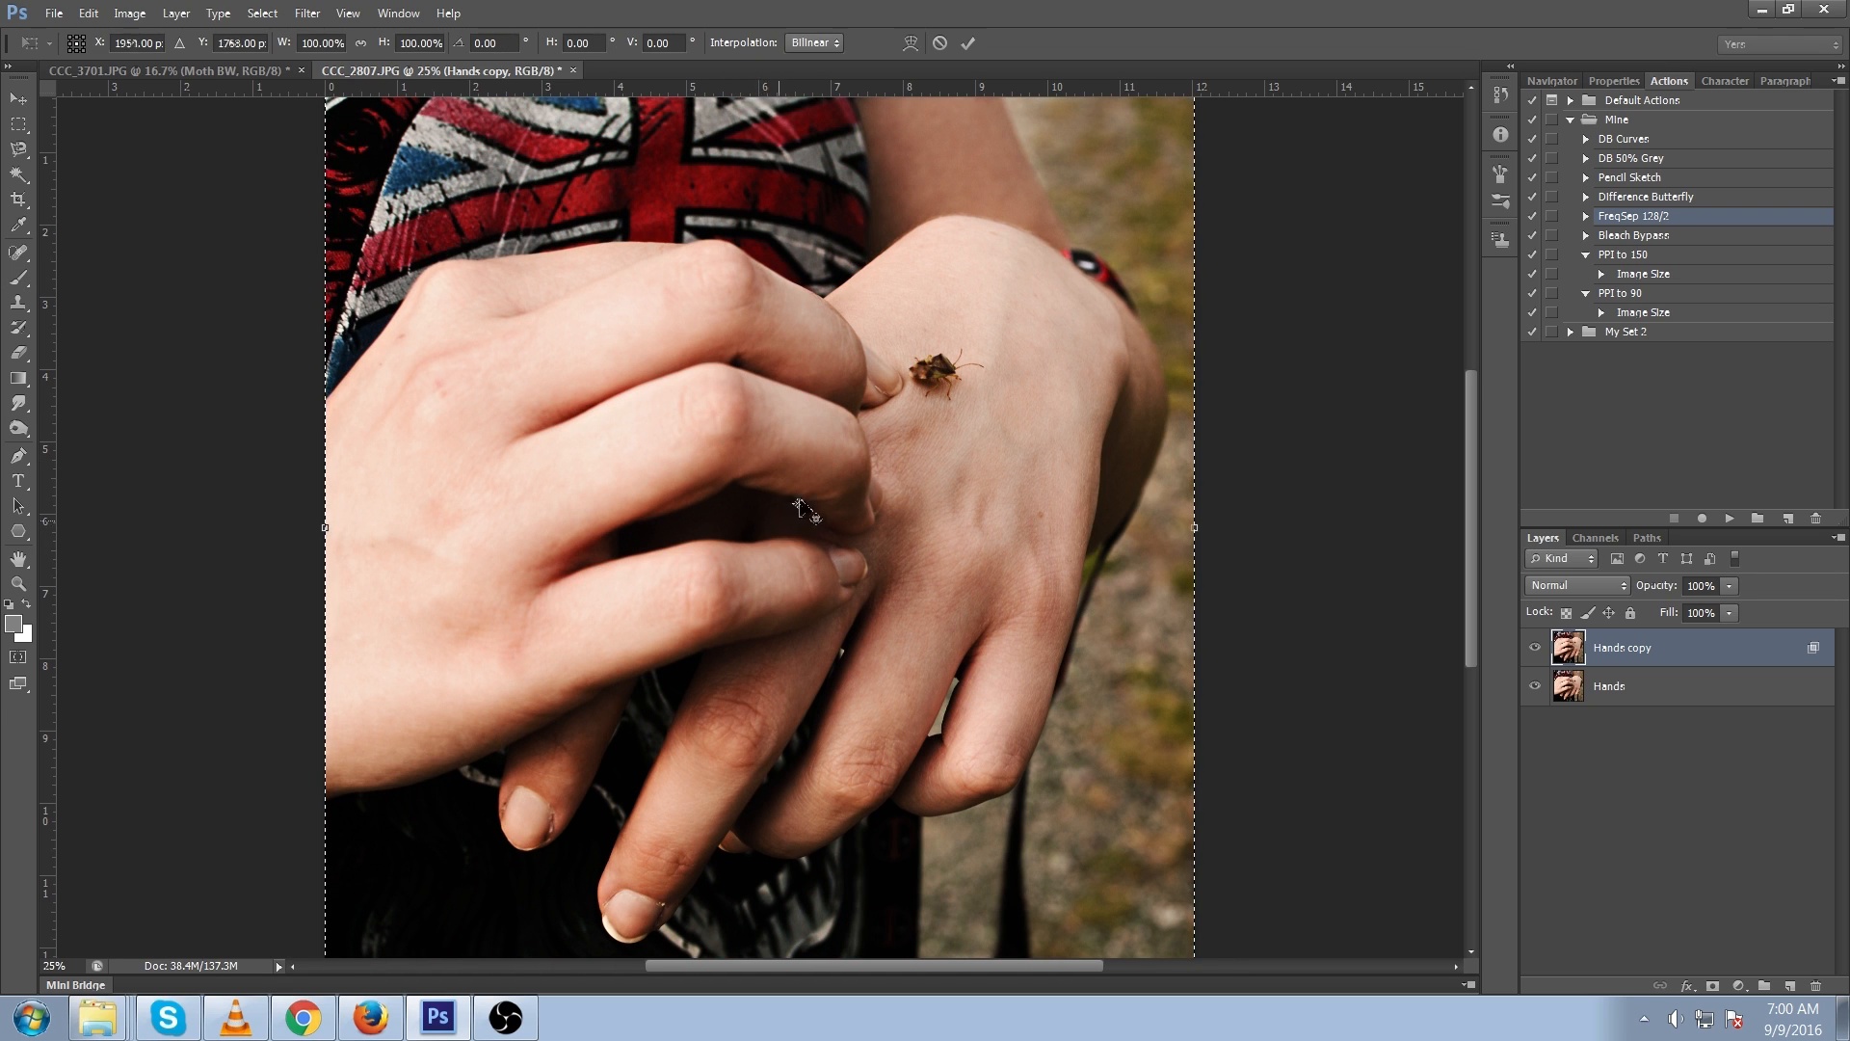
{"action": "mouse_move", "coordinate": [938, 378]}
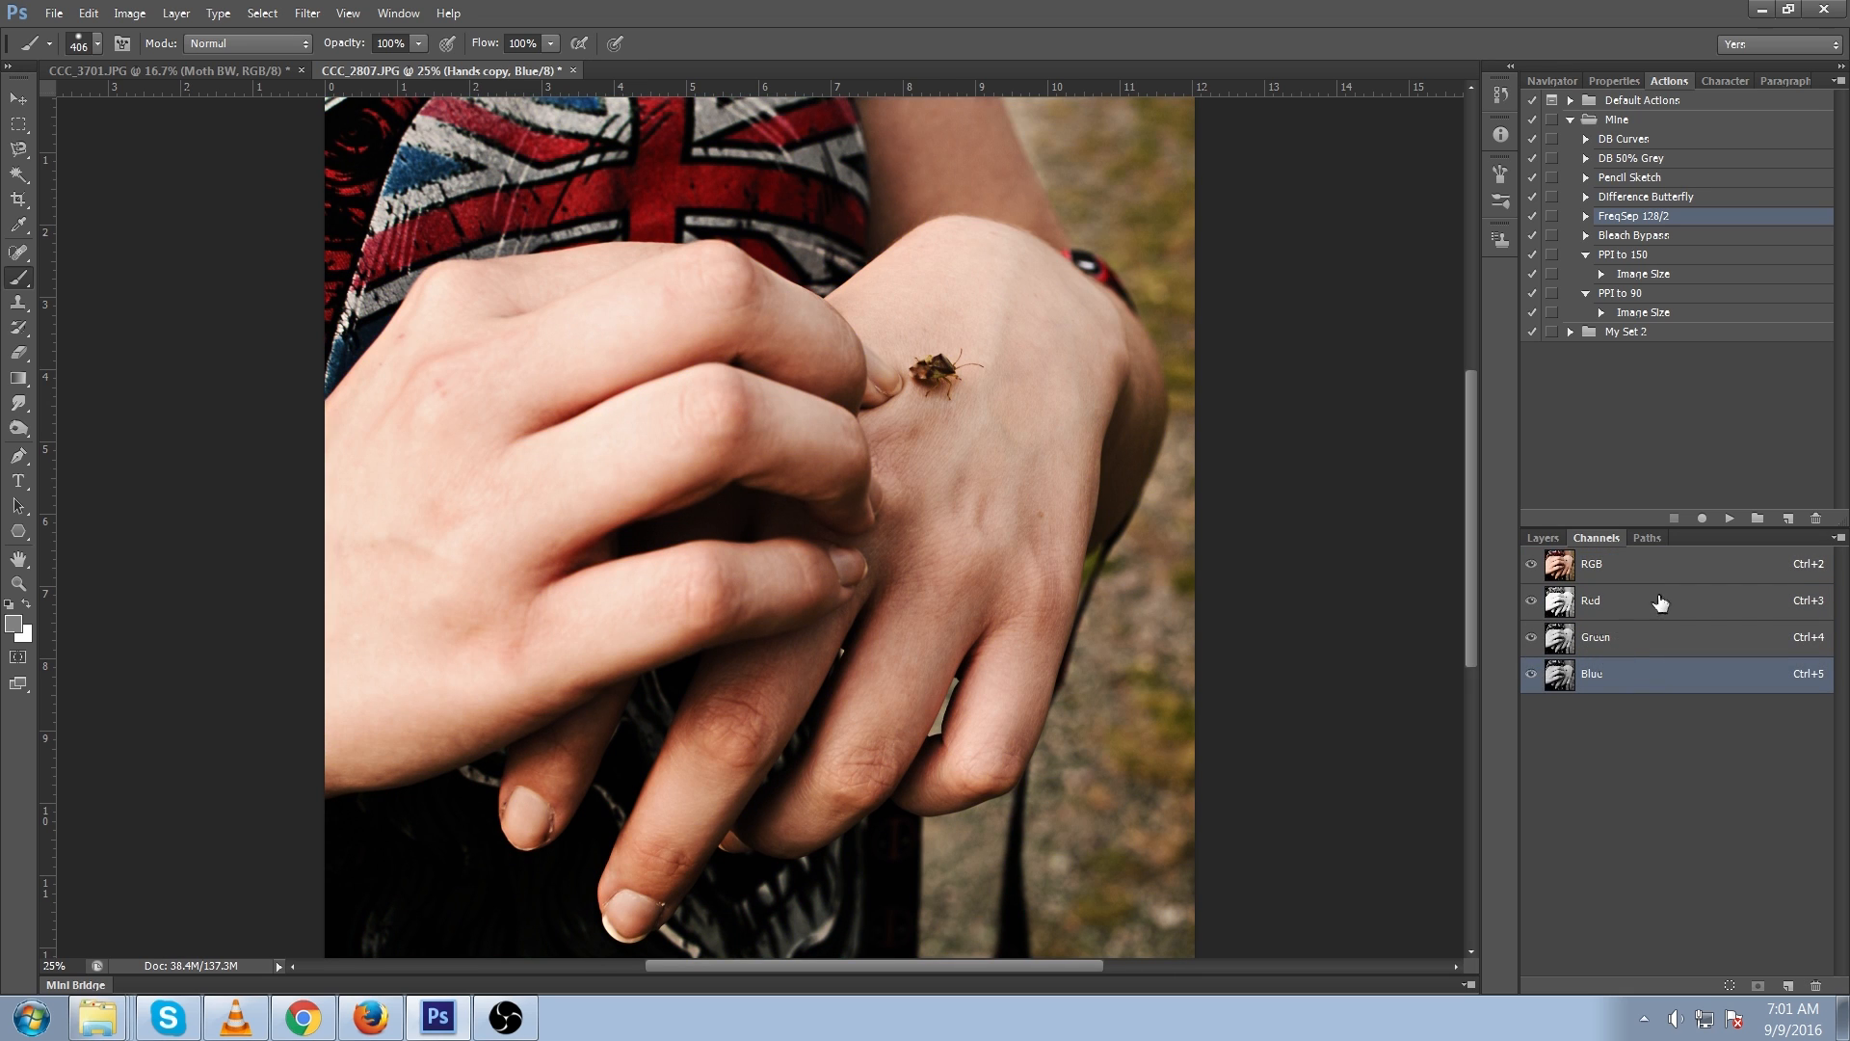
- Target the Red channel of the Hands copy in the Channels panel
{"action": "left_click", "coordinate": [1628, 600]}
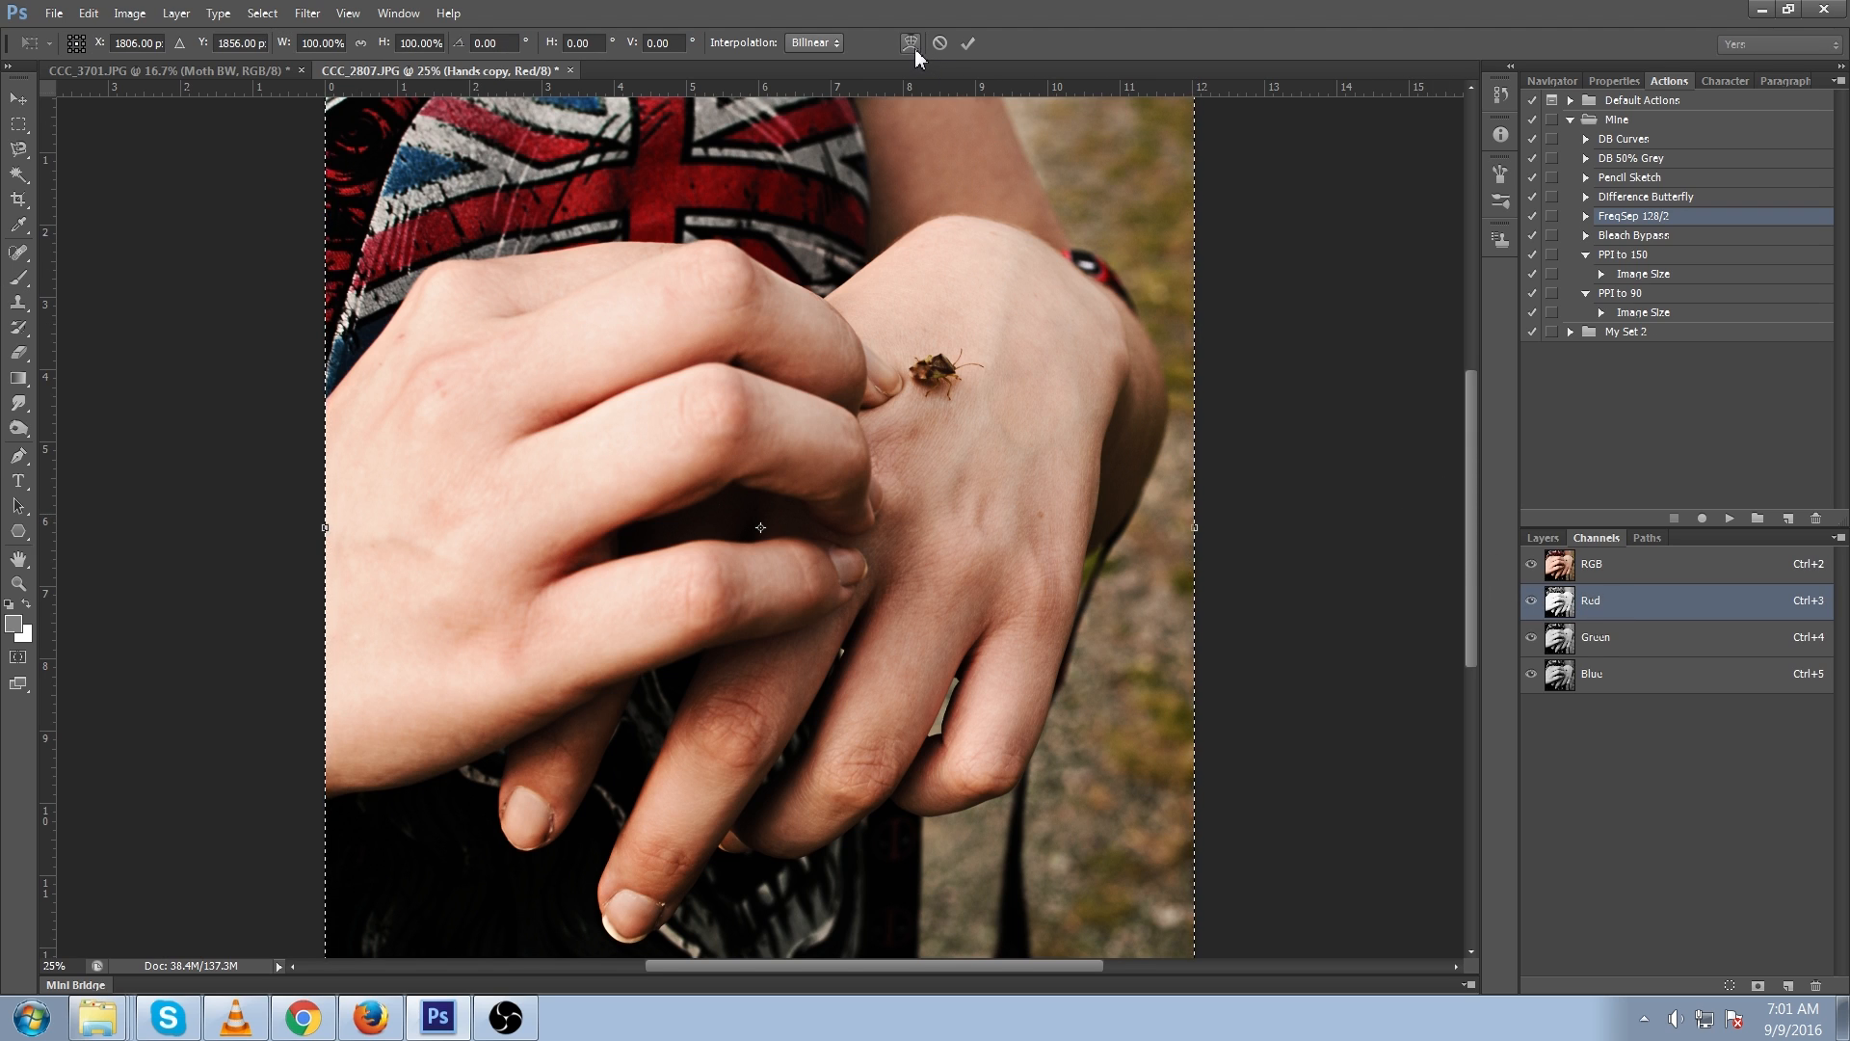
{"action": "left_click", "coordinate": [909, 43]}
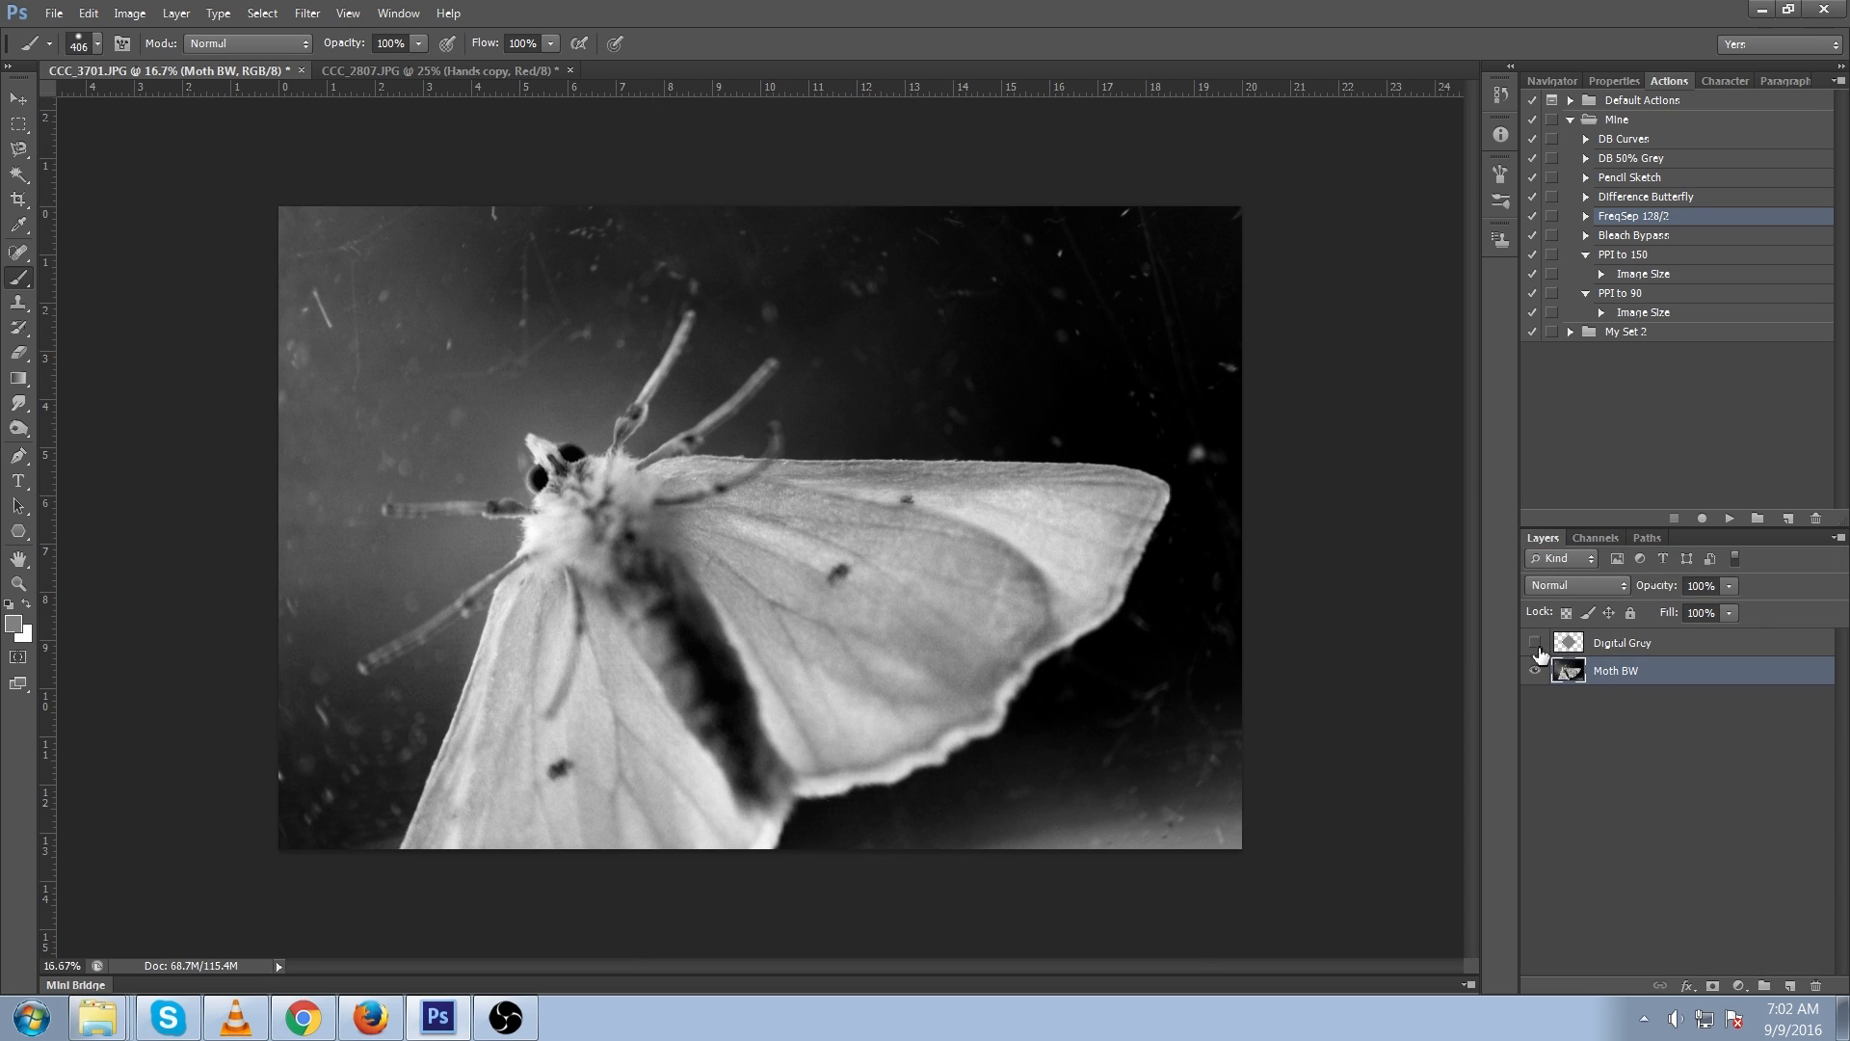
- Briefly show the Digital Grey diamond layer, check its colour, then hide it again
{"action": "left_click", "coordinate": [1535, 641]}
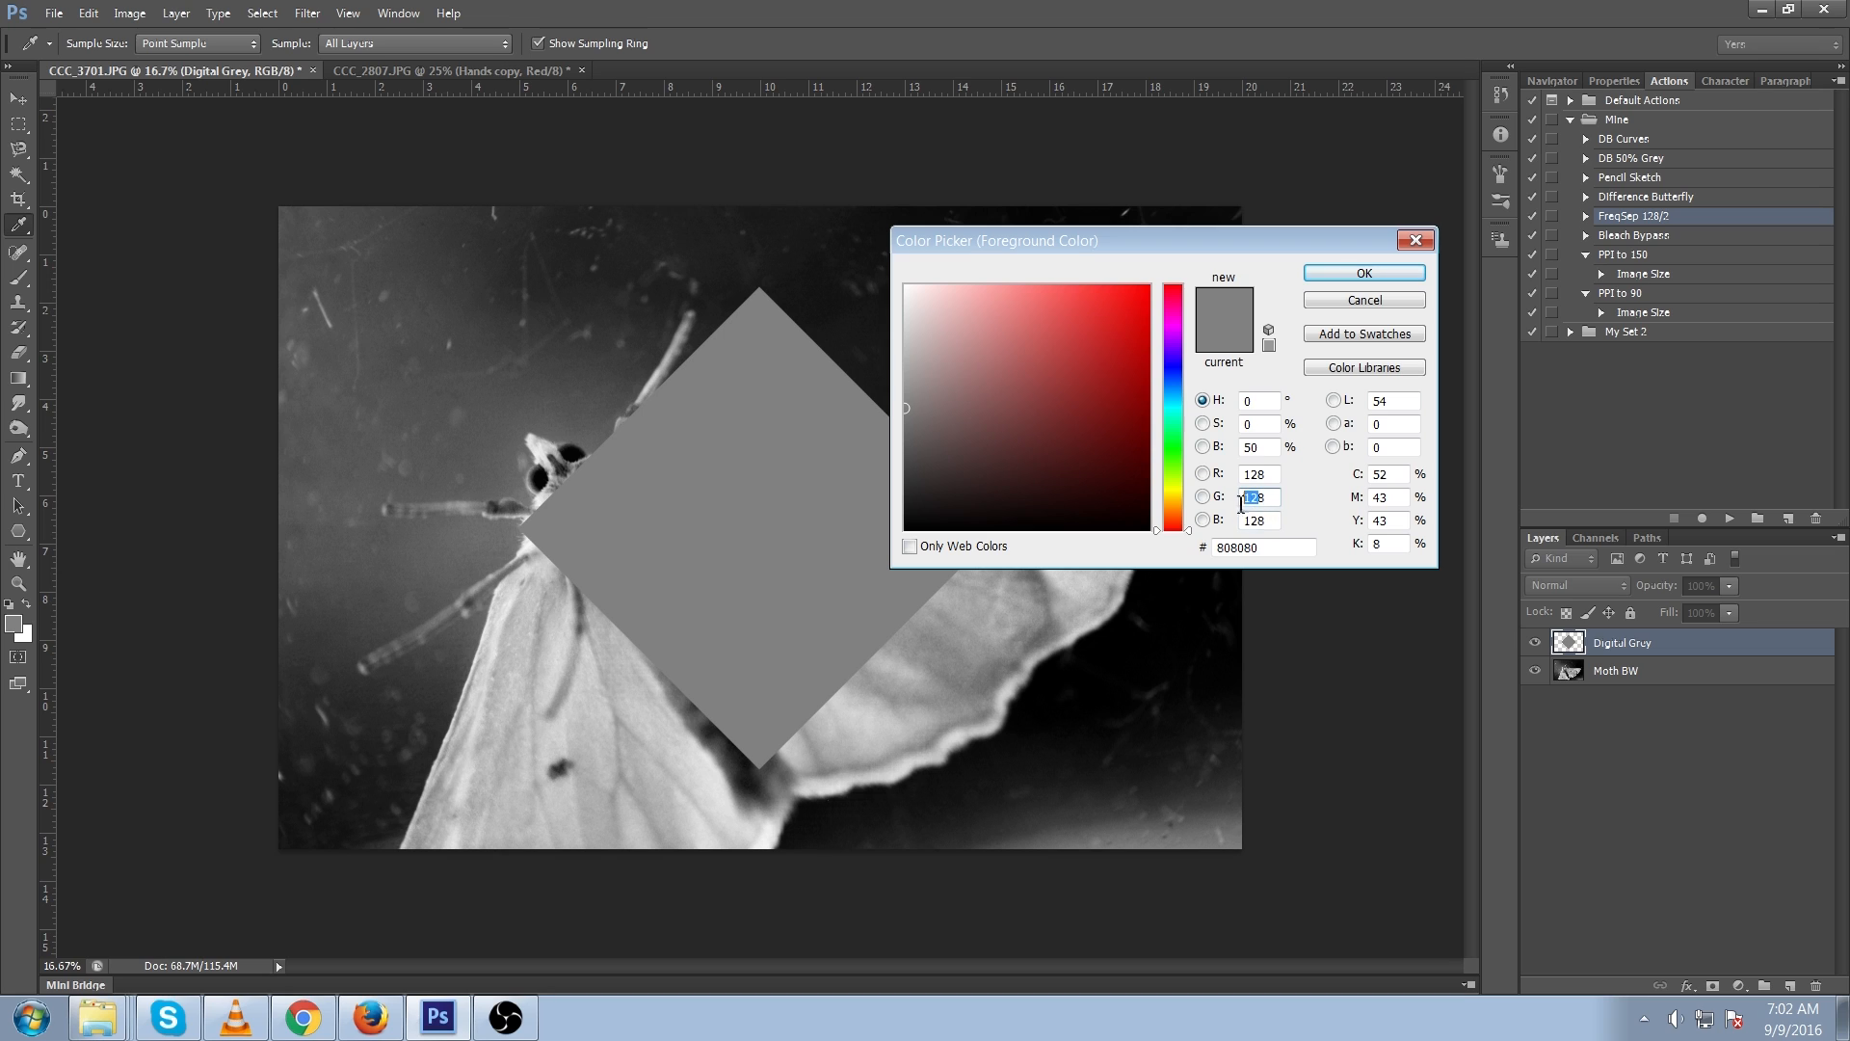
{"action": "left_click", "coordinate": [1362, 273]}
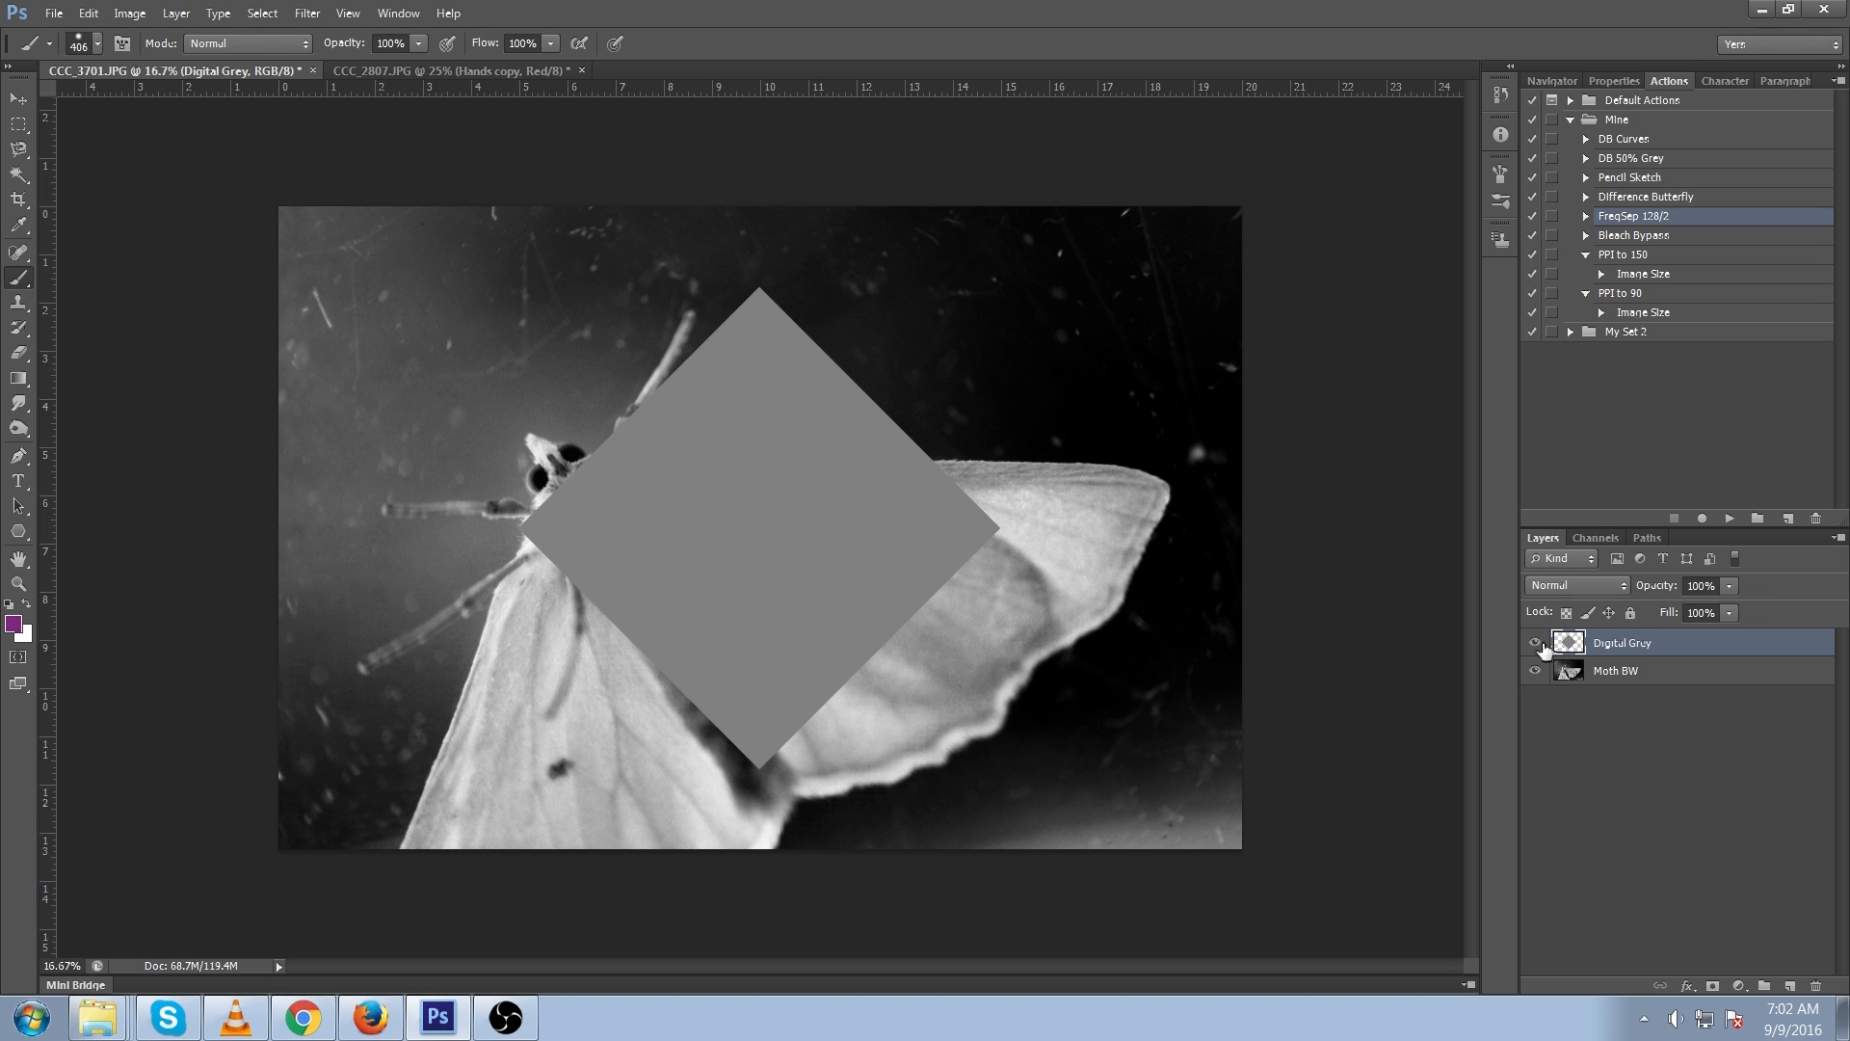
{"action": "left_click", "coordinate": [1534, 642]}
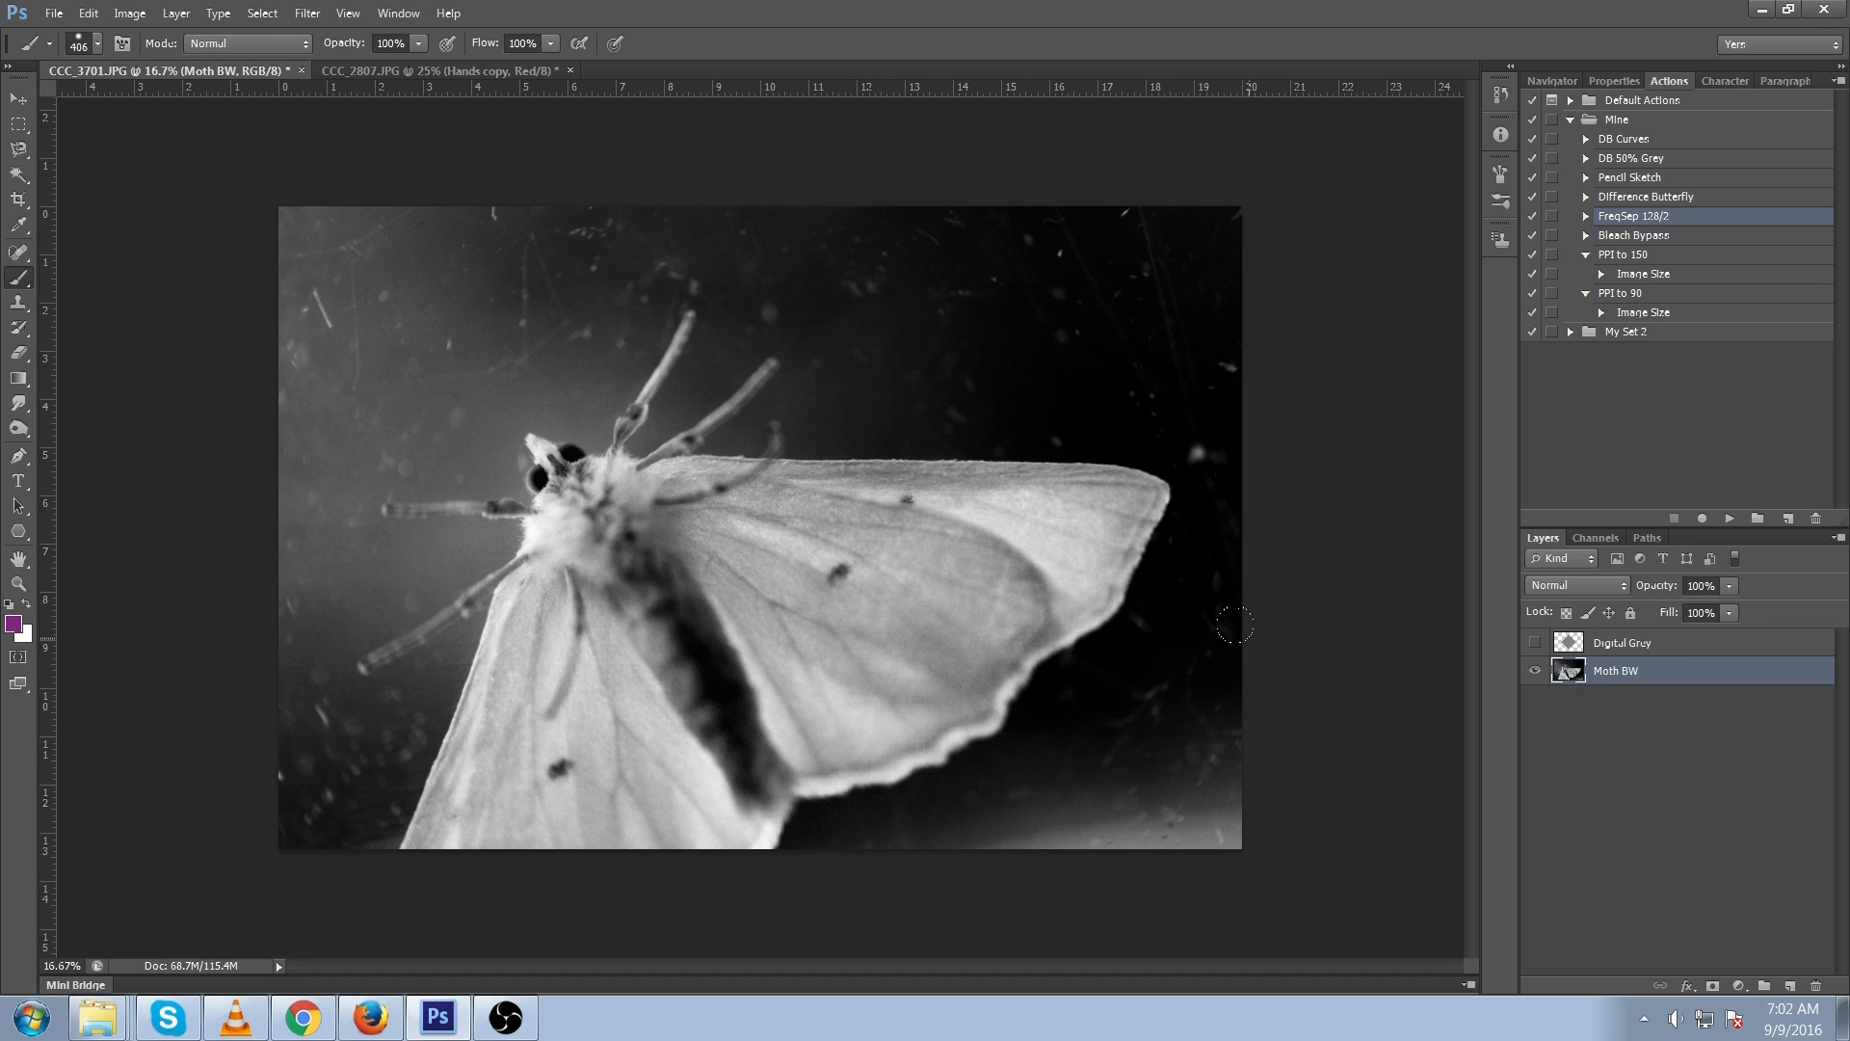
- Duplicate the Moth BW layer, exclude its red channel, and offset the copy sideways
{"action": "key", "text": "ctrl+j"}
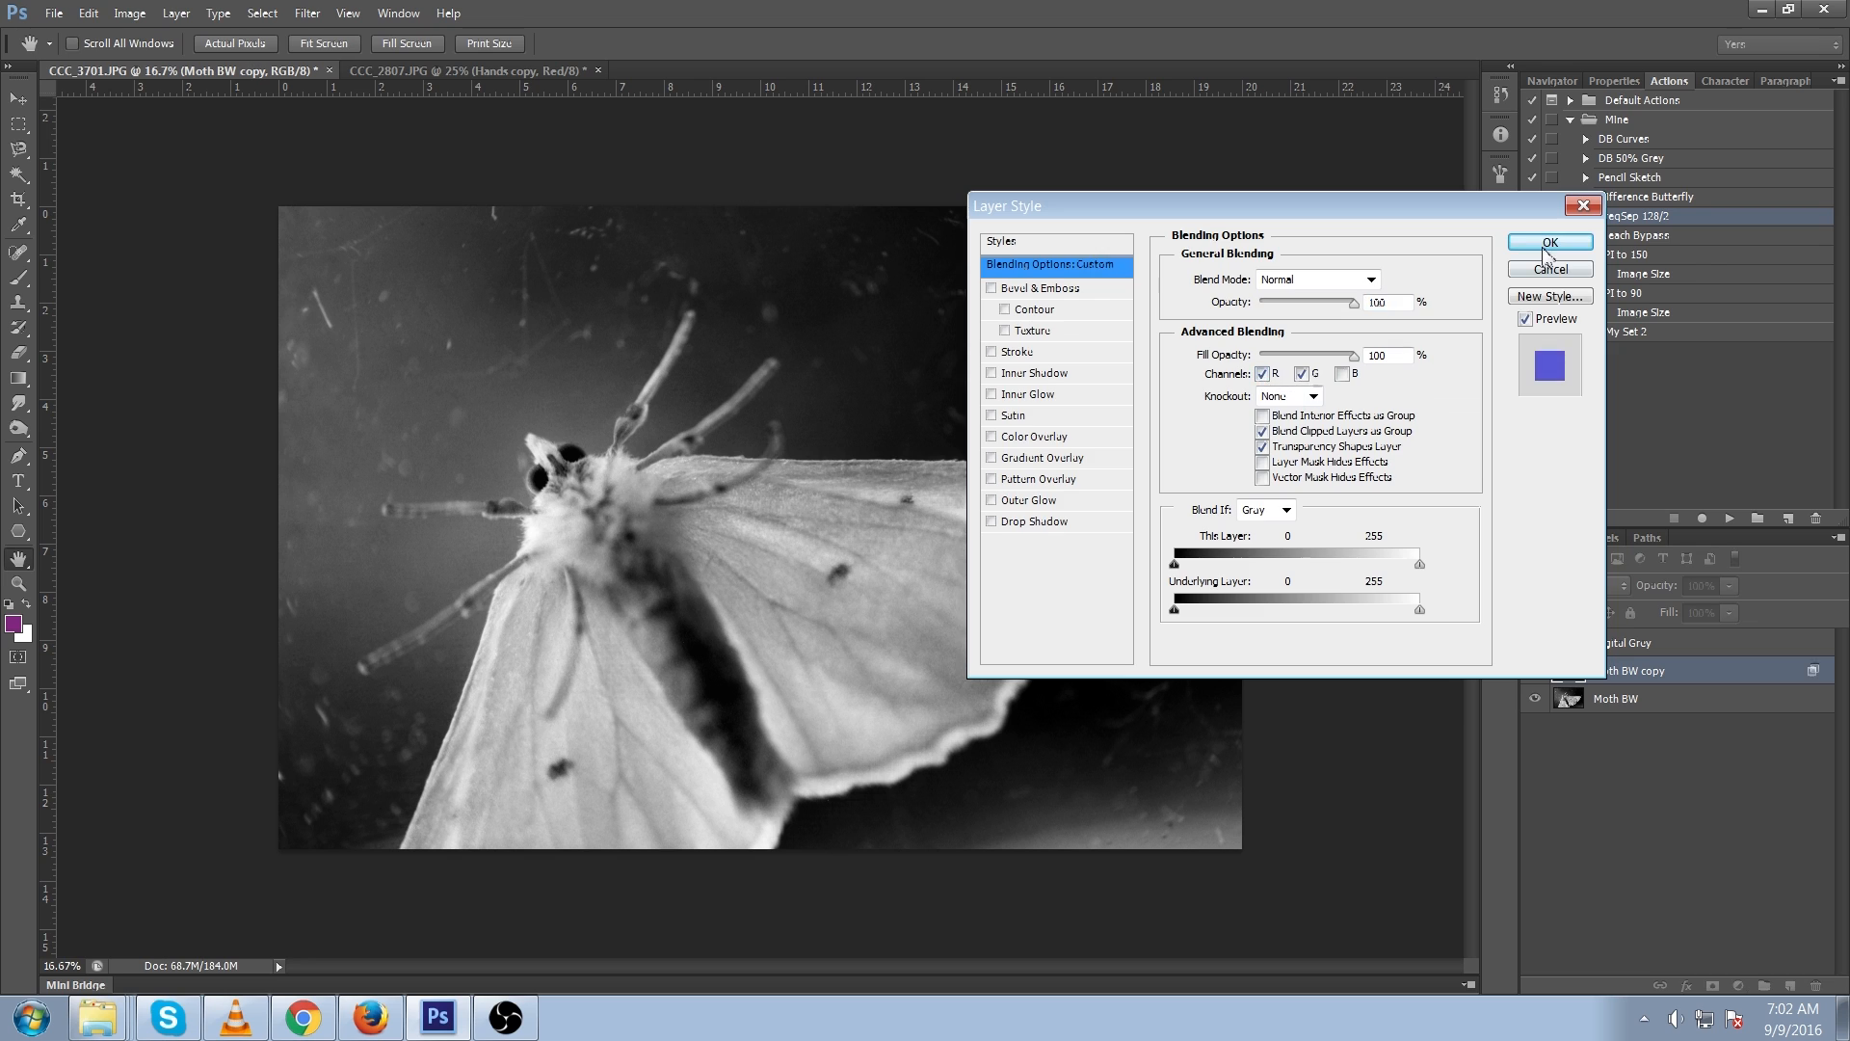
{"action": "left_click", "coordinate": [1550, 242]}
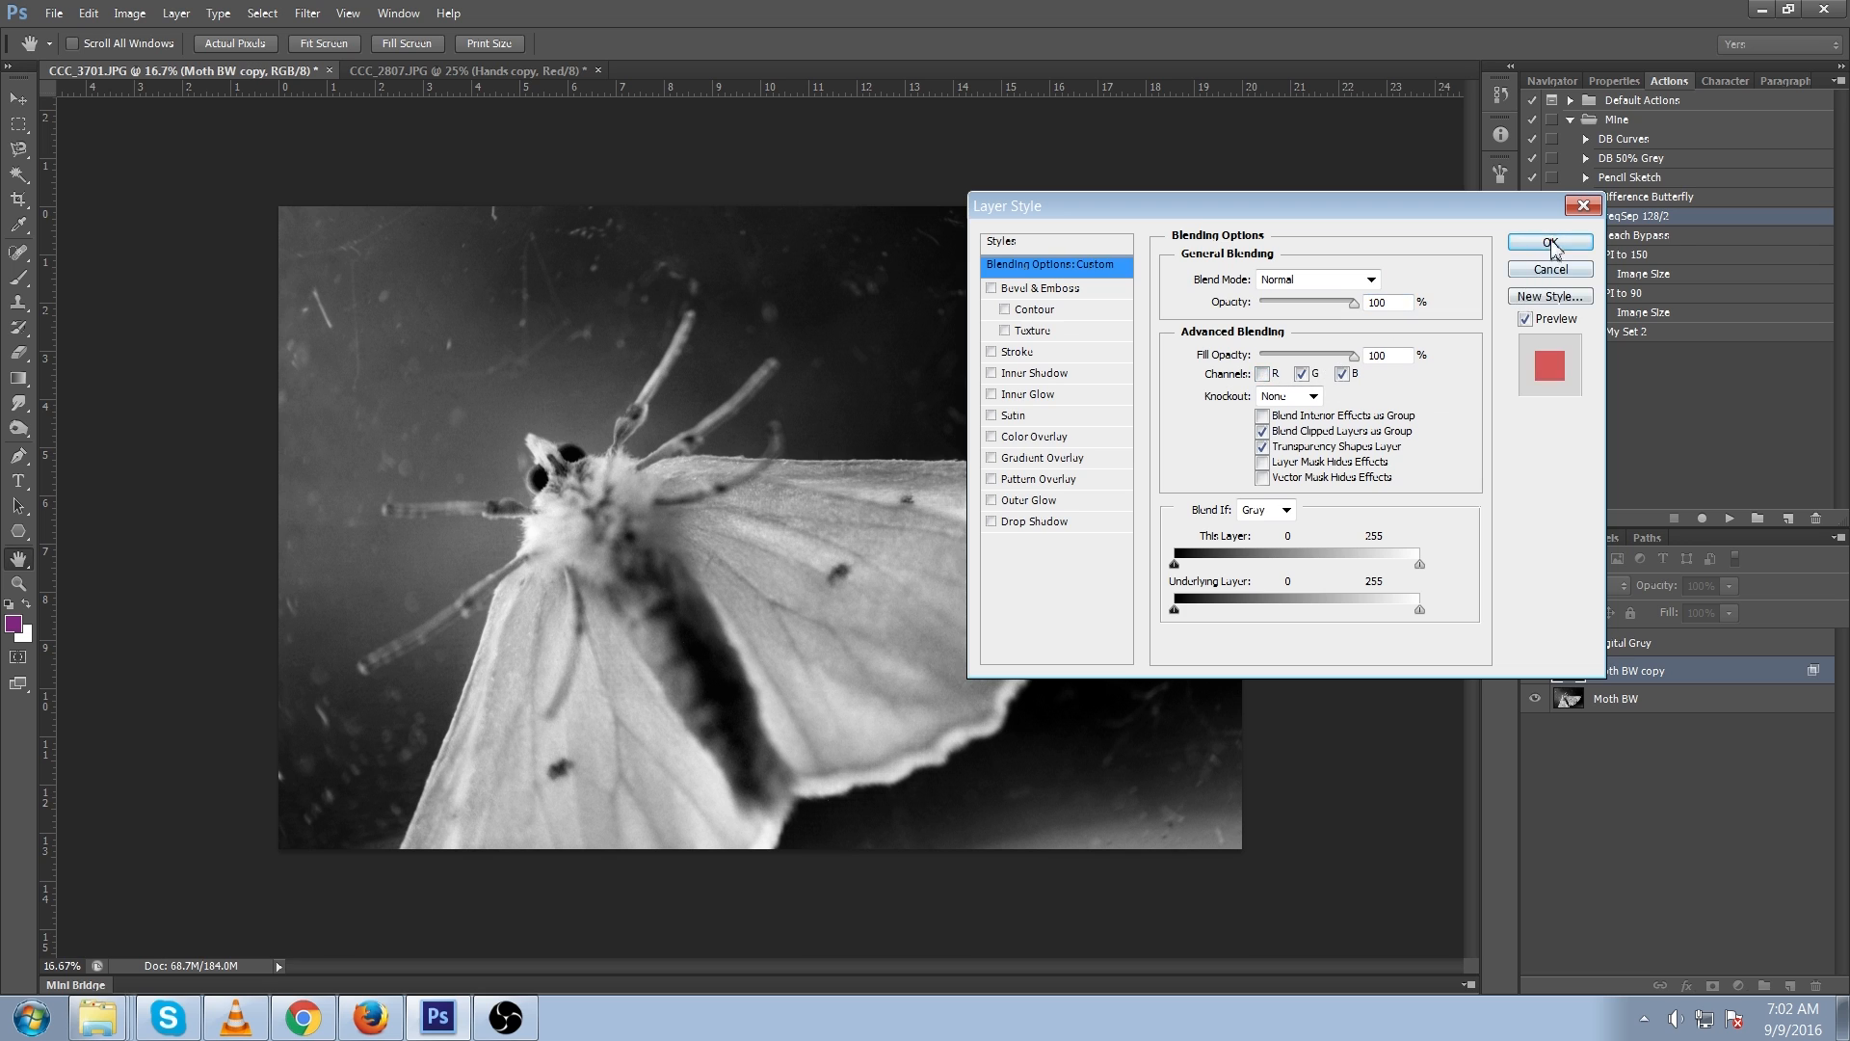
{"action": "left_click", "coordinate": [1549, 243]}
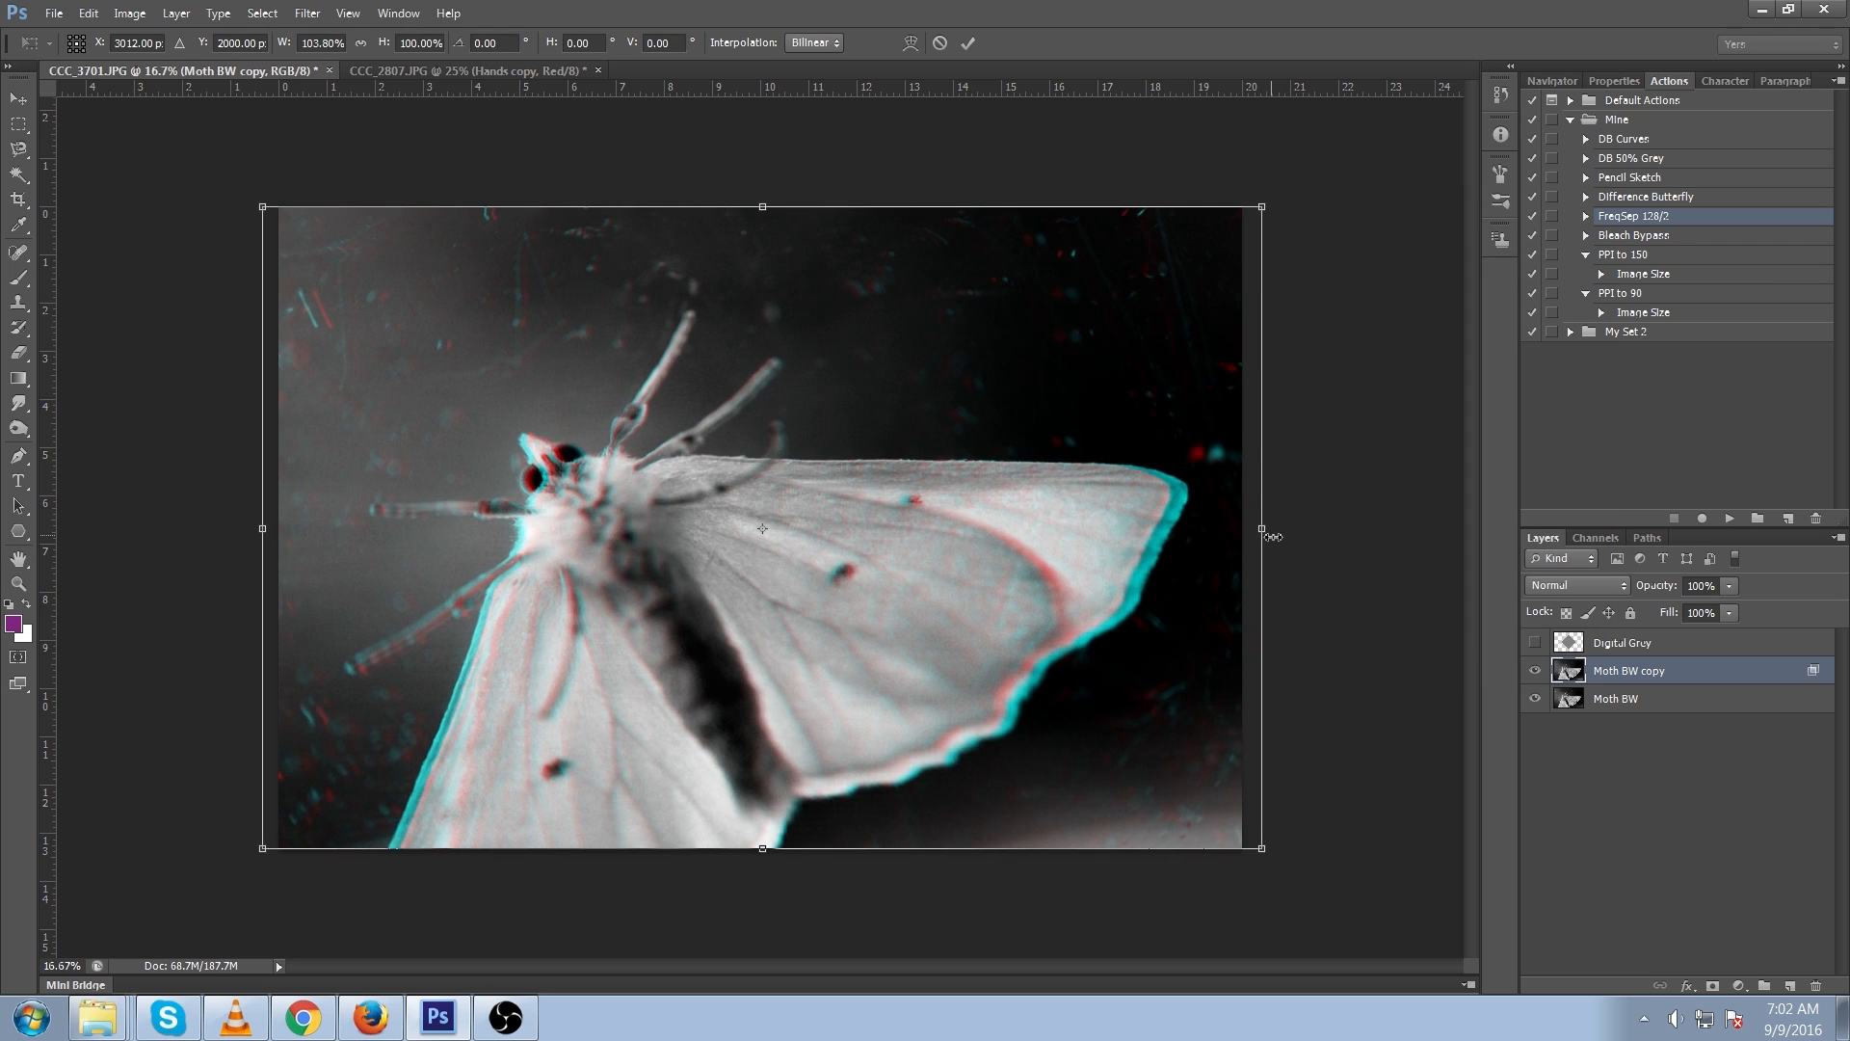
{"action": "left_click_drag", "start_coordinate": [761, 847], "coordinate": [764, 862]}
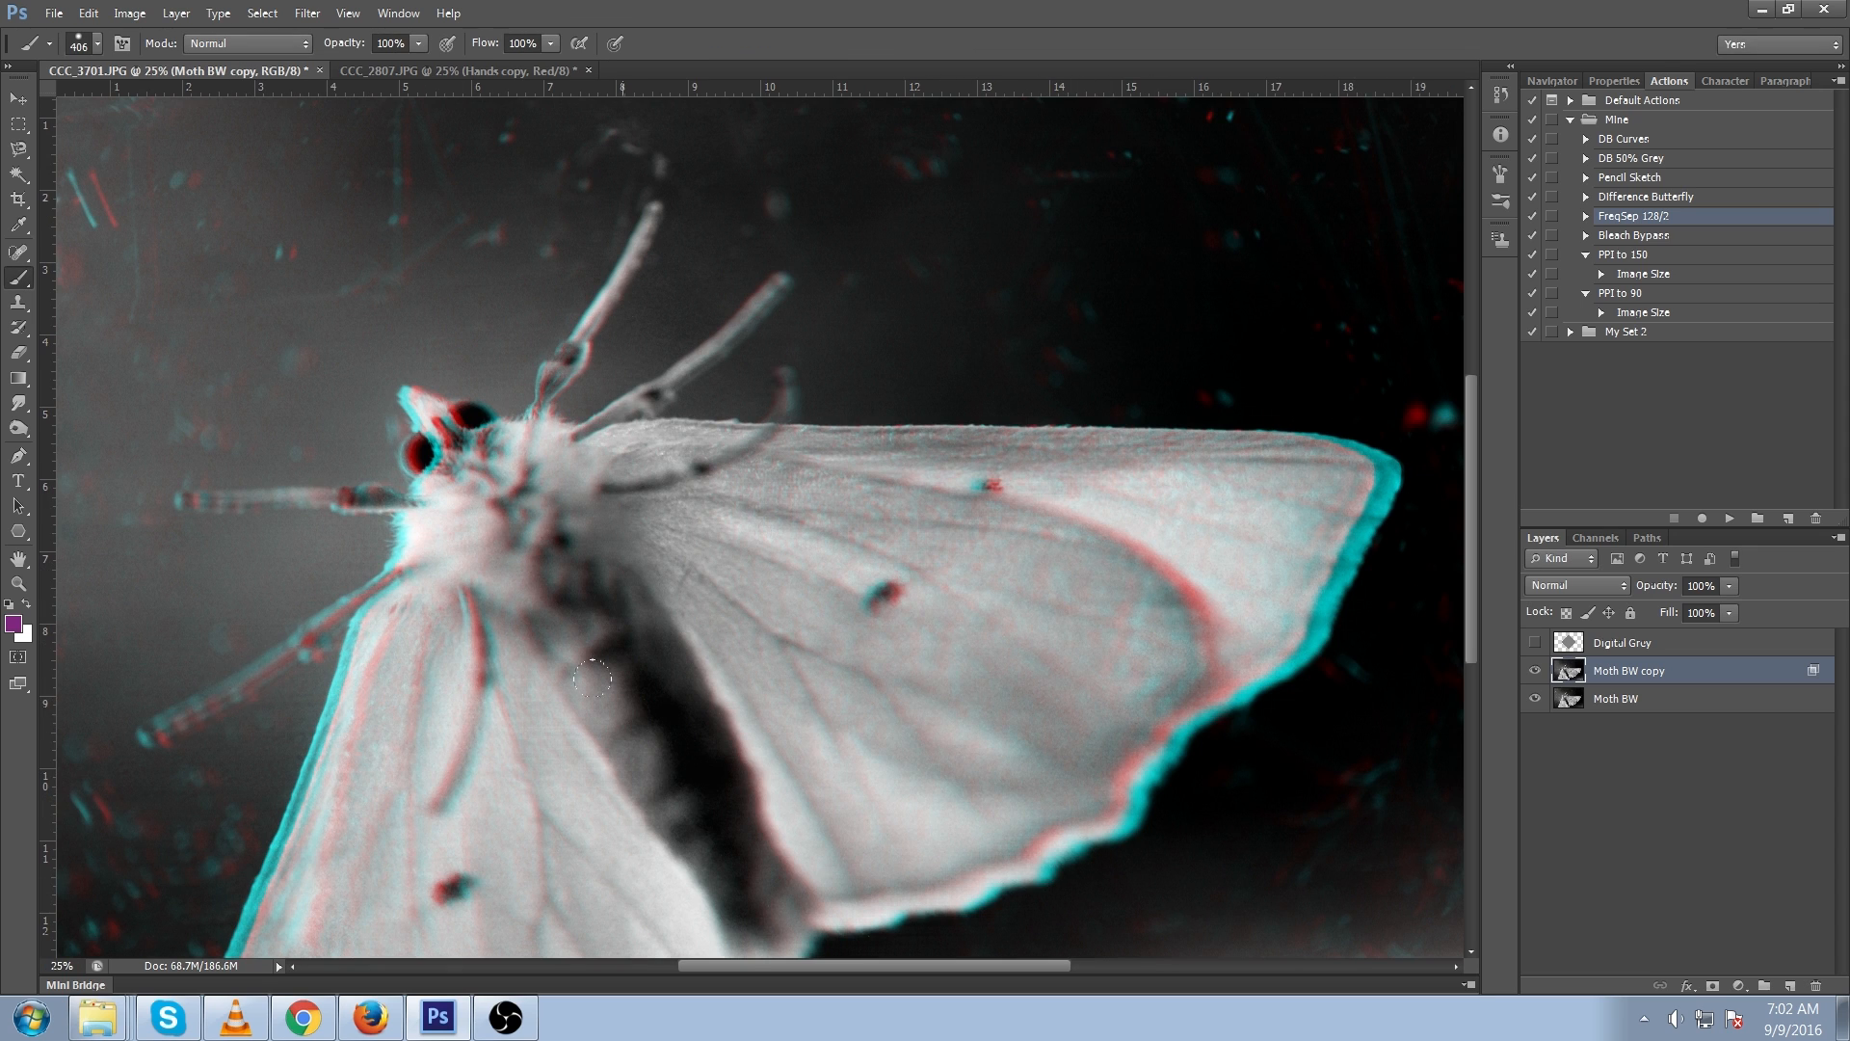
{"action": "mouse_move", "coordinate": [1358, 760]}
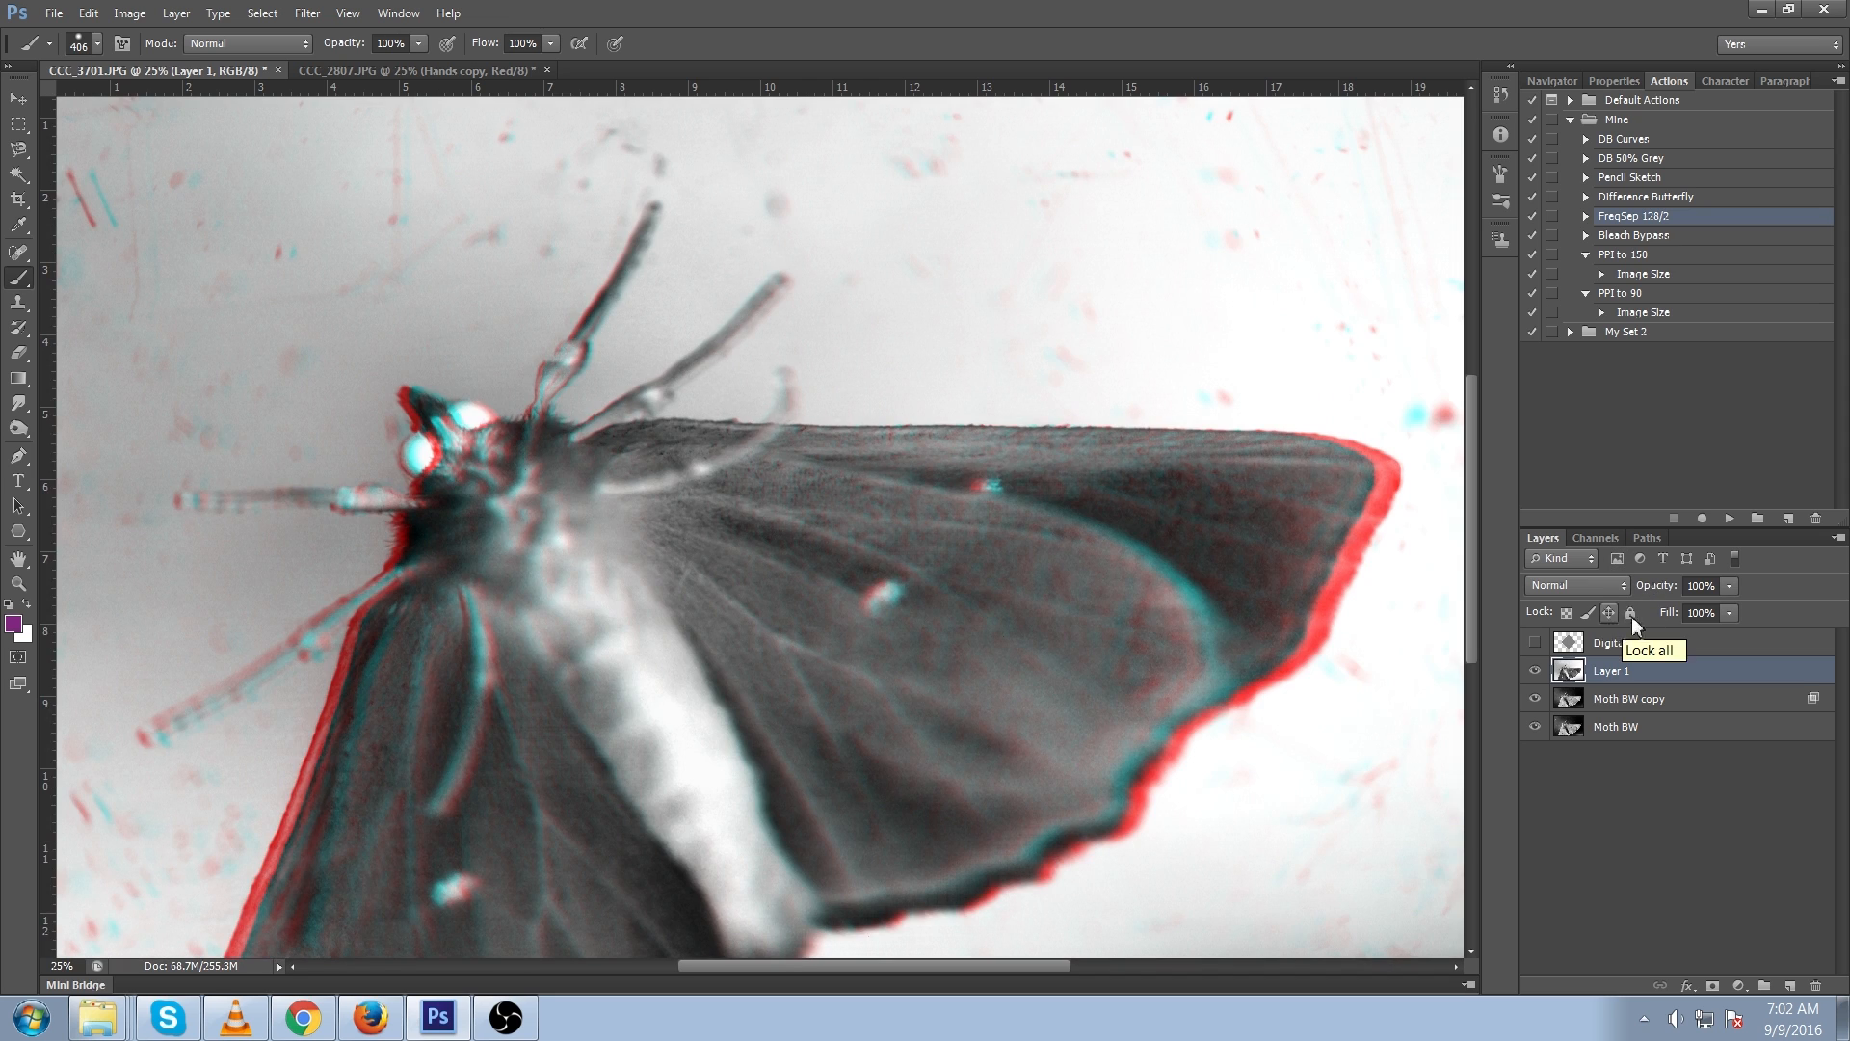
- Set the new Layer 1's blend mode to Color
{"action": "left_click", "coordinate": [1576, 585]}
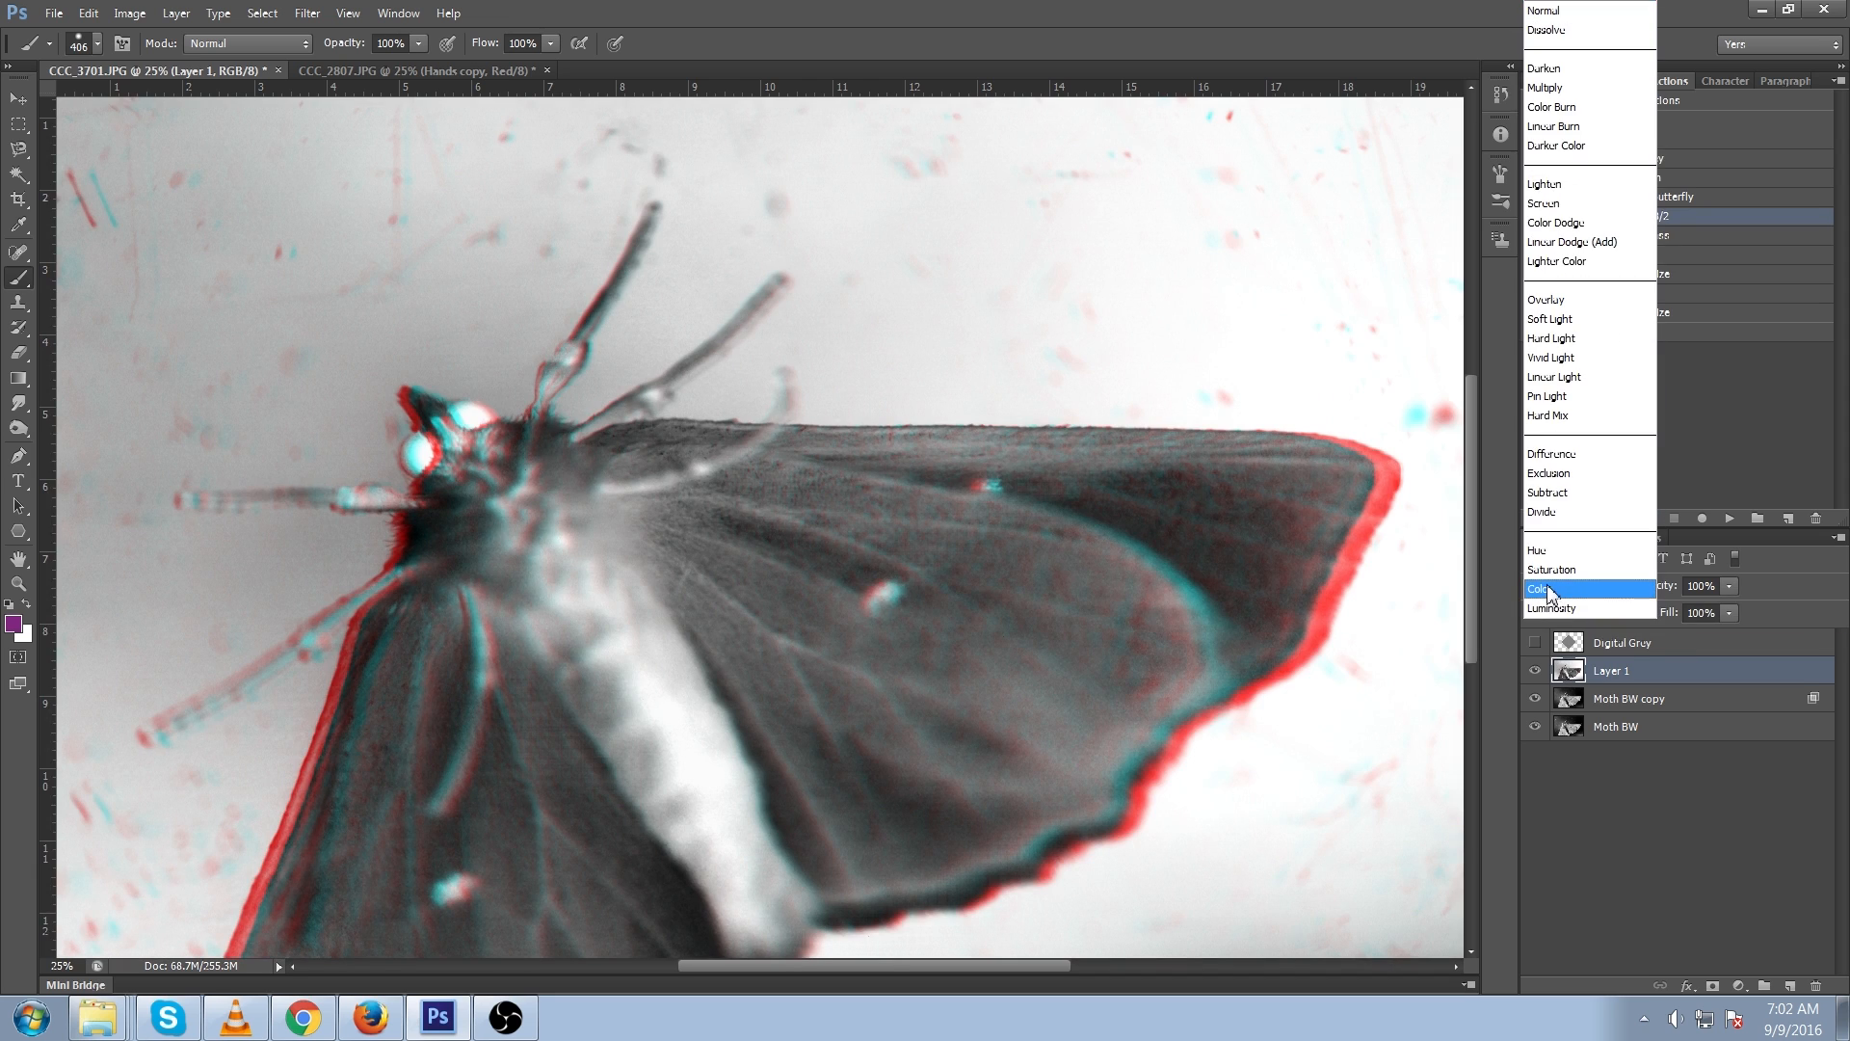
{"action": "left_click", "coordinate": [1545, 589]}
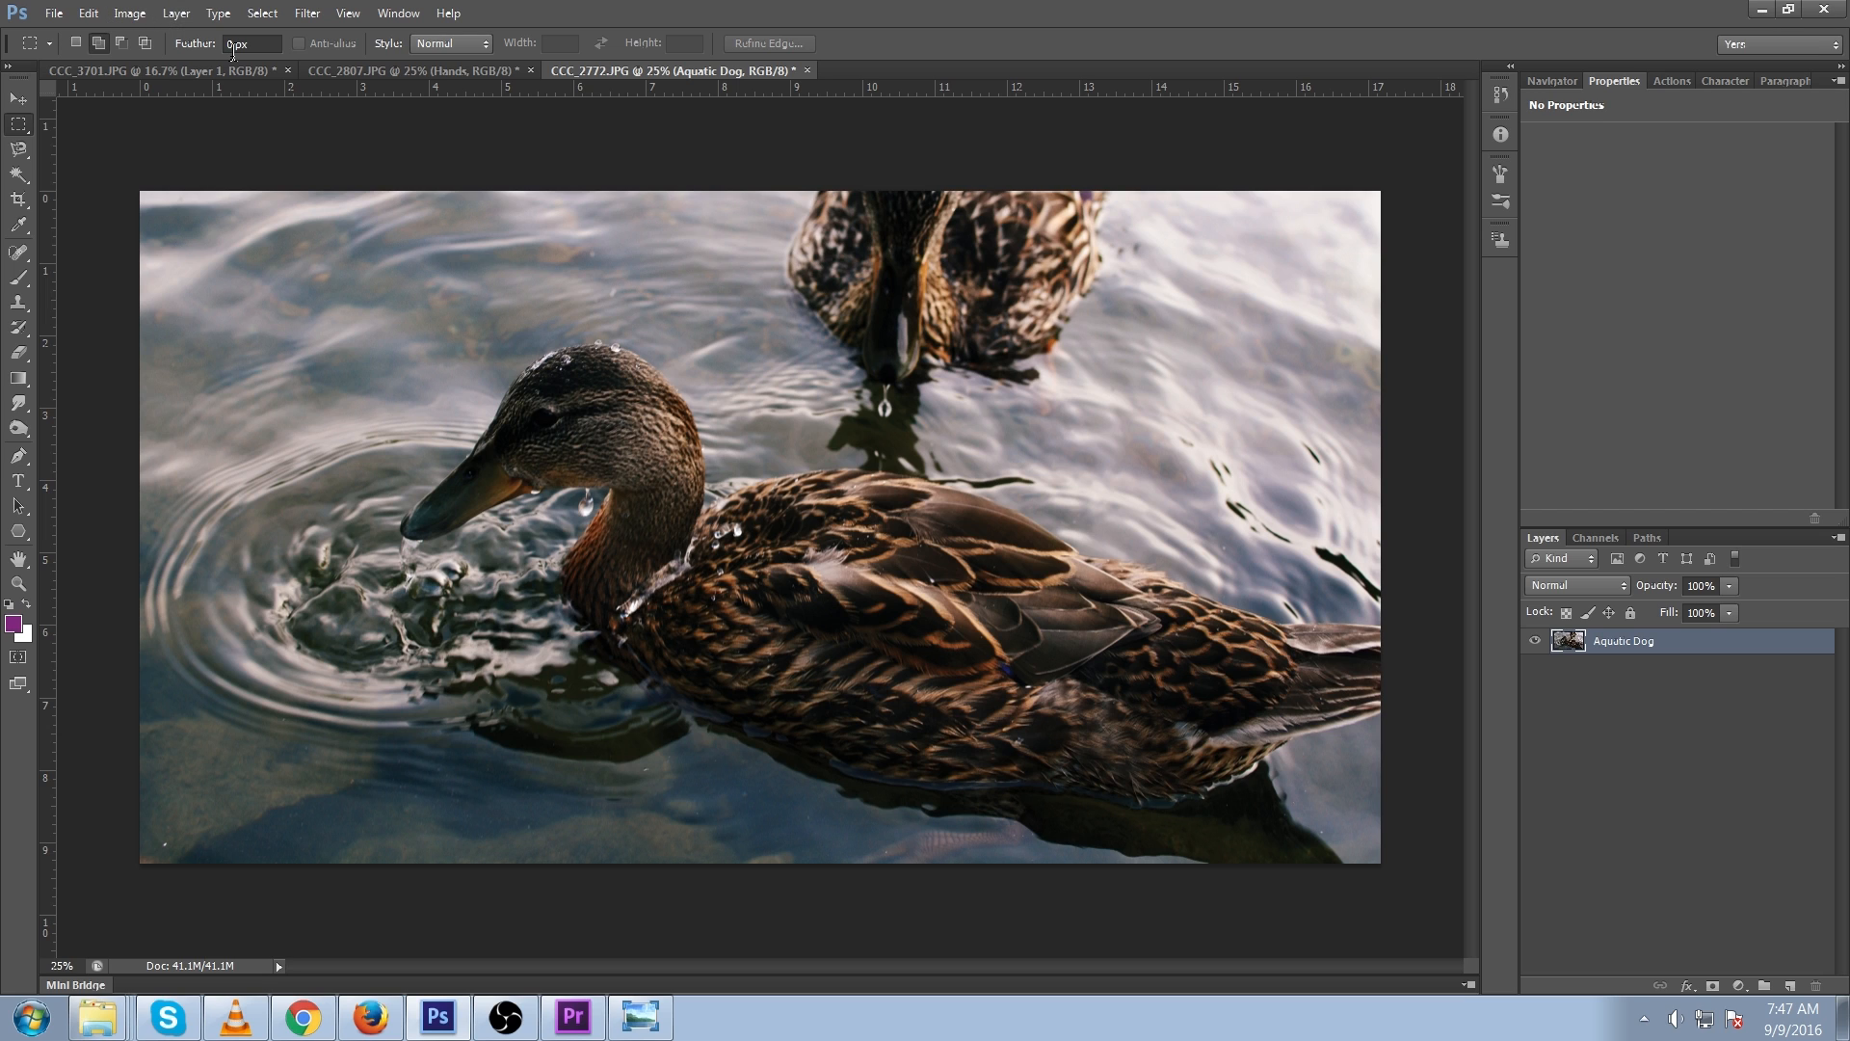
- Switch the duck photo's image mode to CMYK Color from the Image menu
{"action": "left_click", "coordinate": [129, 13]}
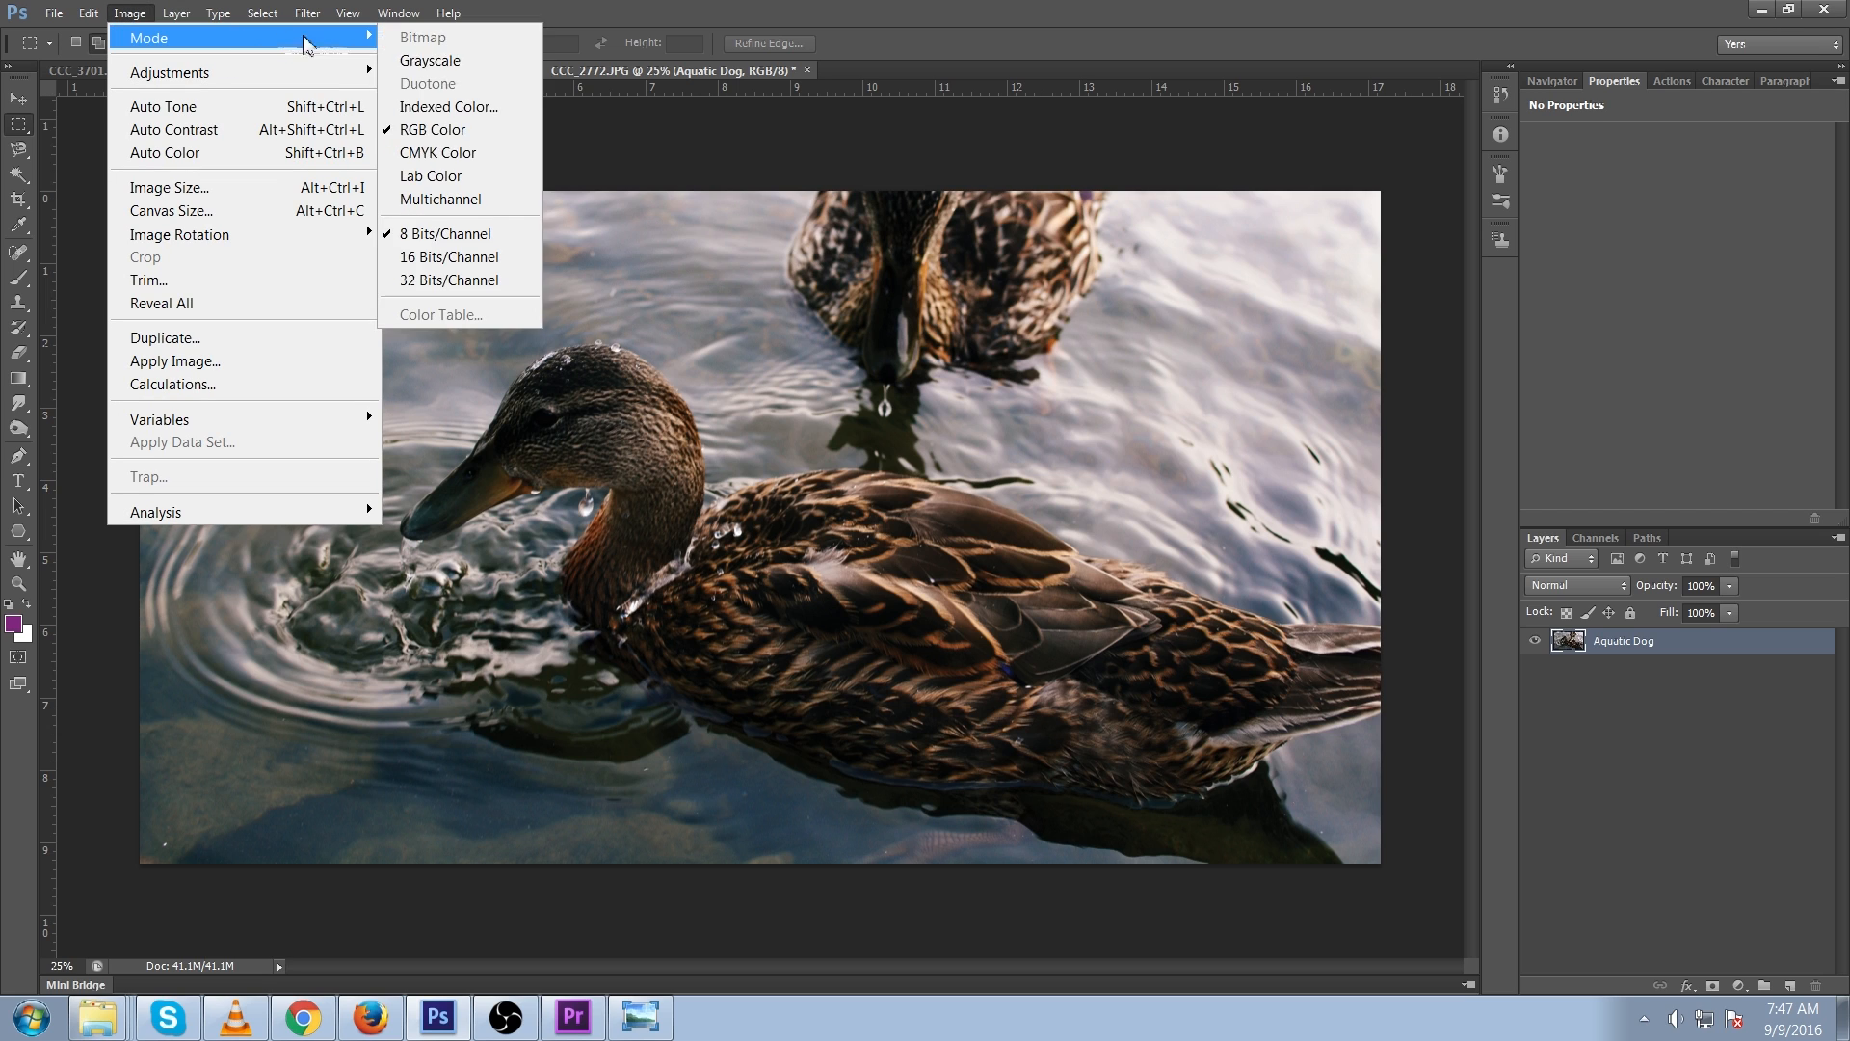
{"action": "mouse_move", "coordinate": [459, 152]}
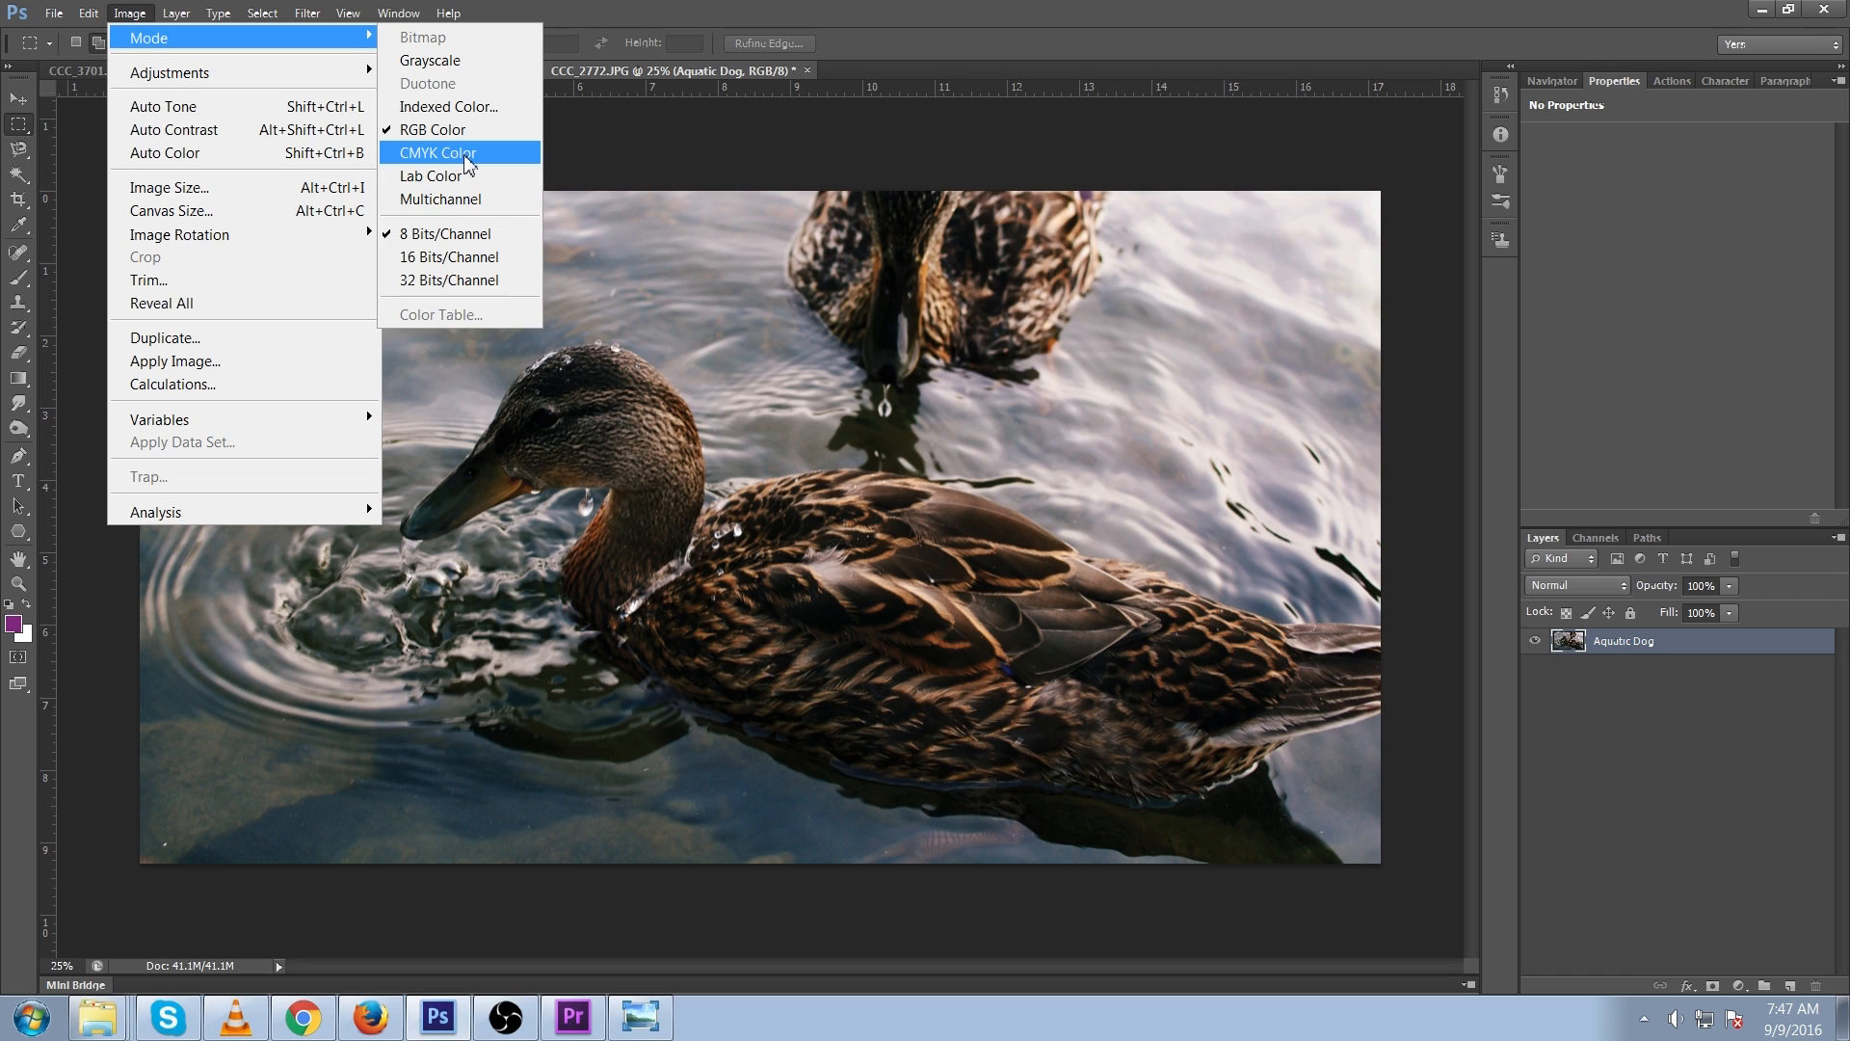
{"action": "left_click", "coordinate": [437, 153]}
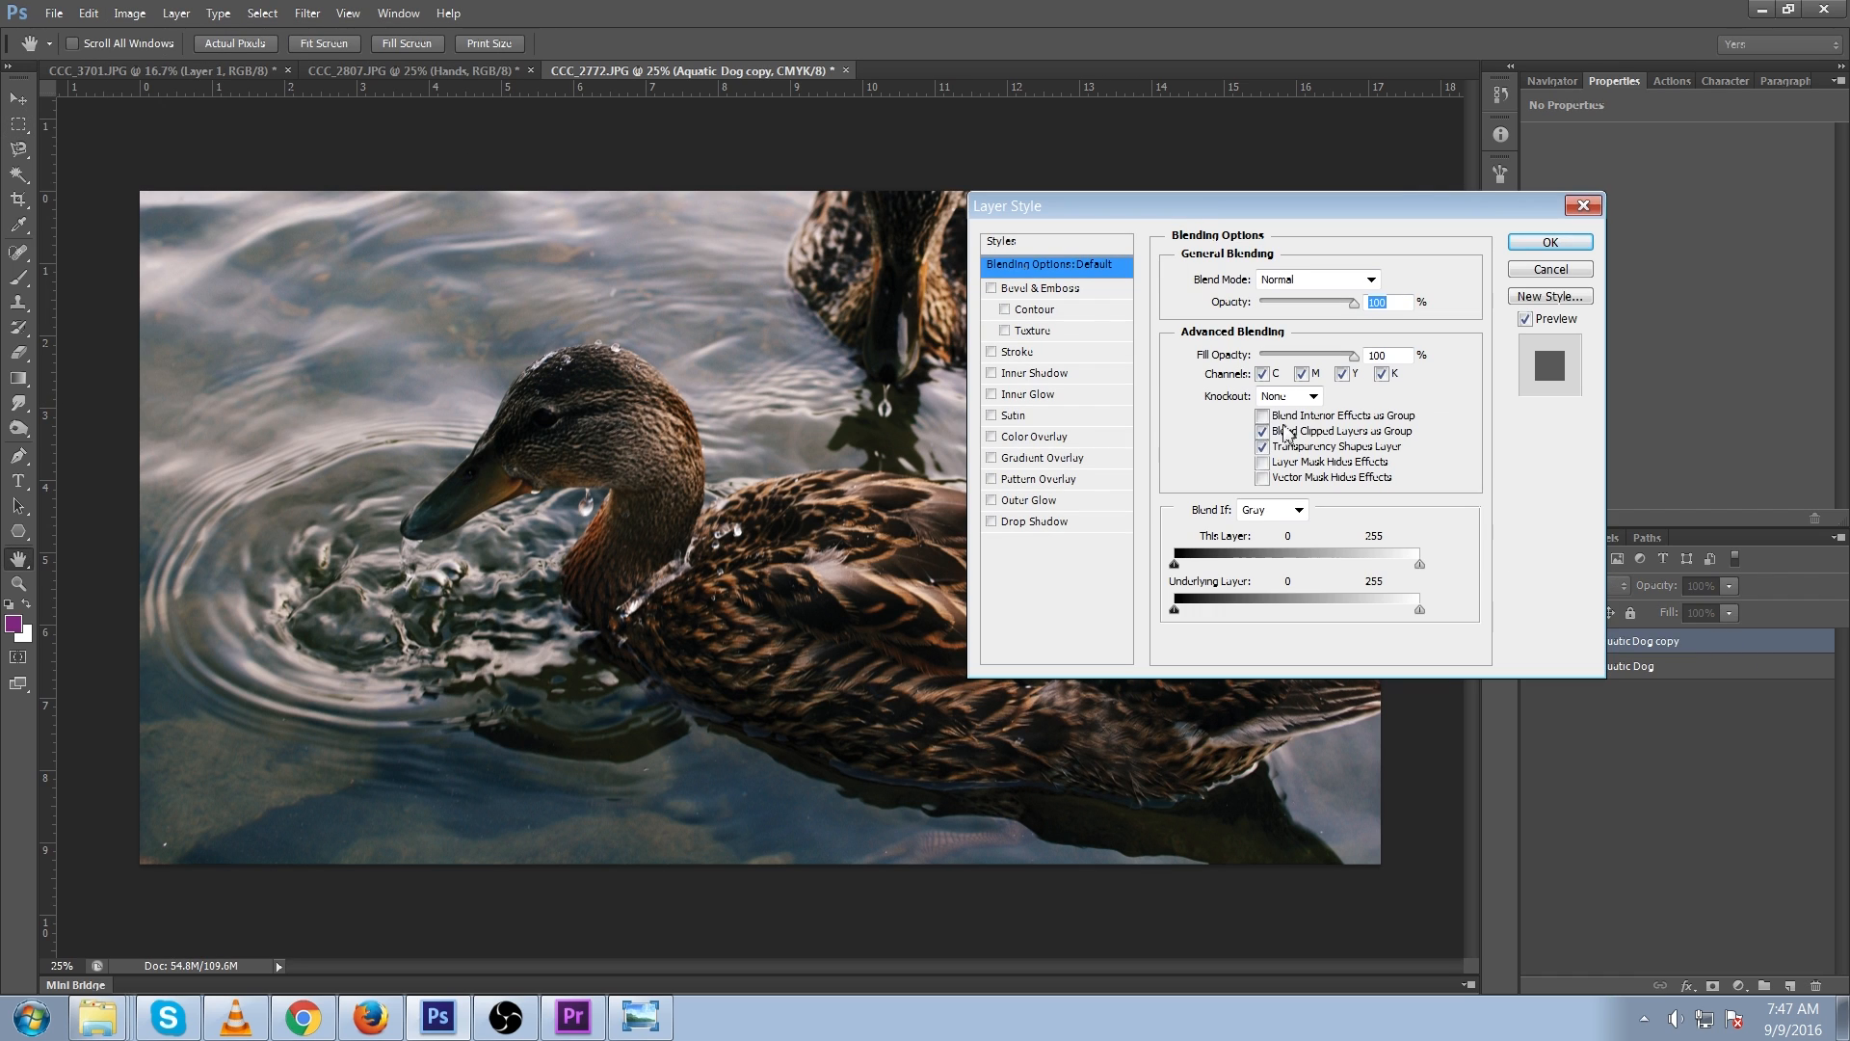
- Uncheck the M channel in the Aquatic Dog copy's blending options and confirm
{"action": "left_click", "coordinate": [1312, 373]}
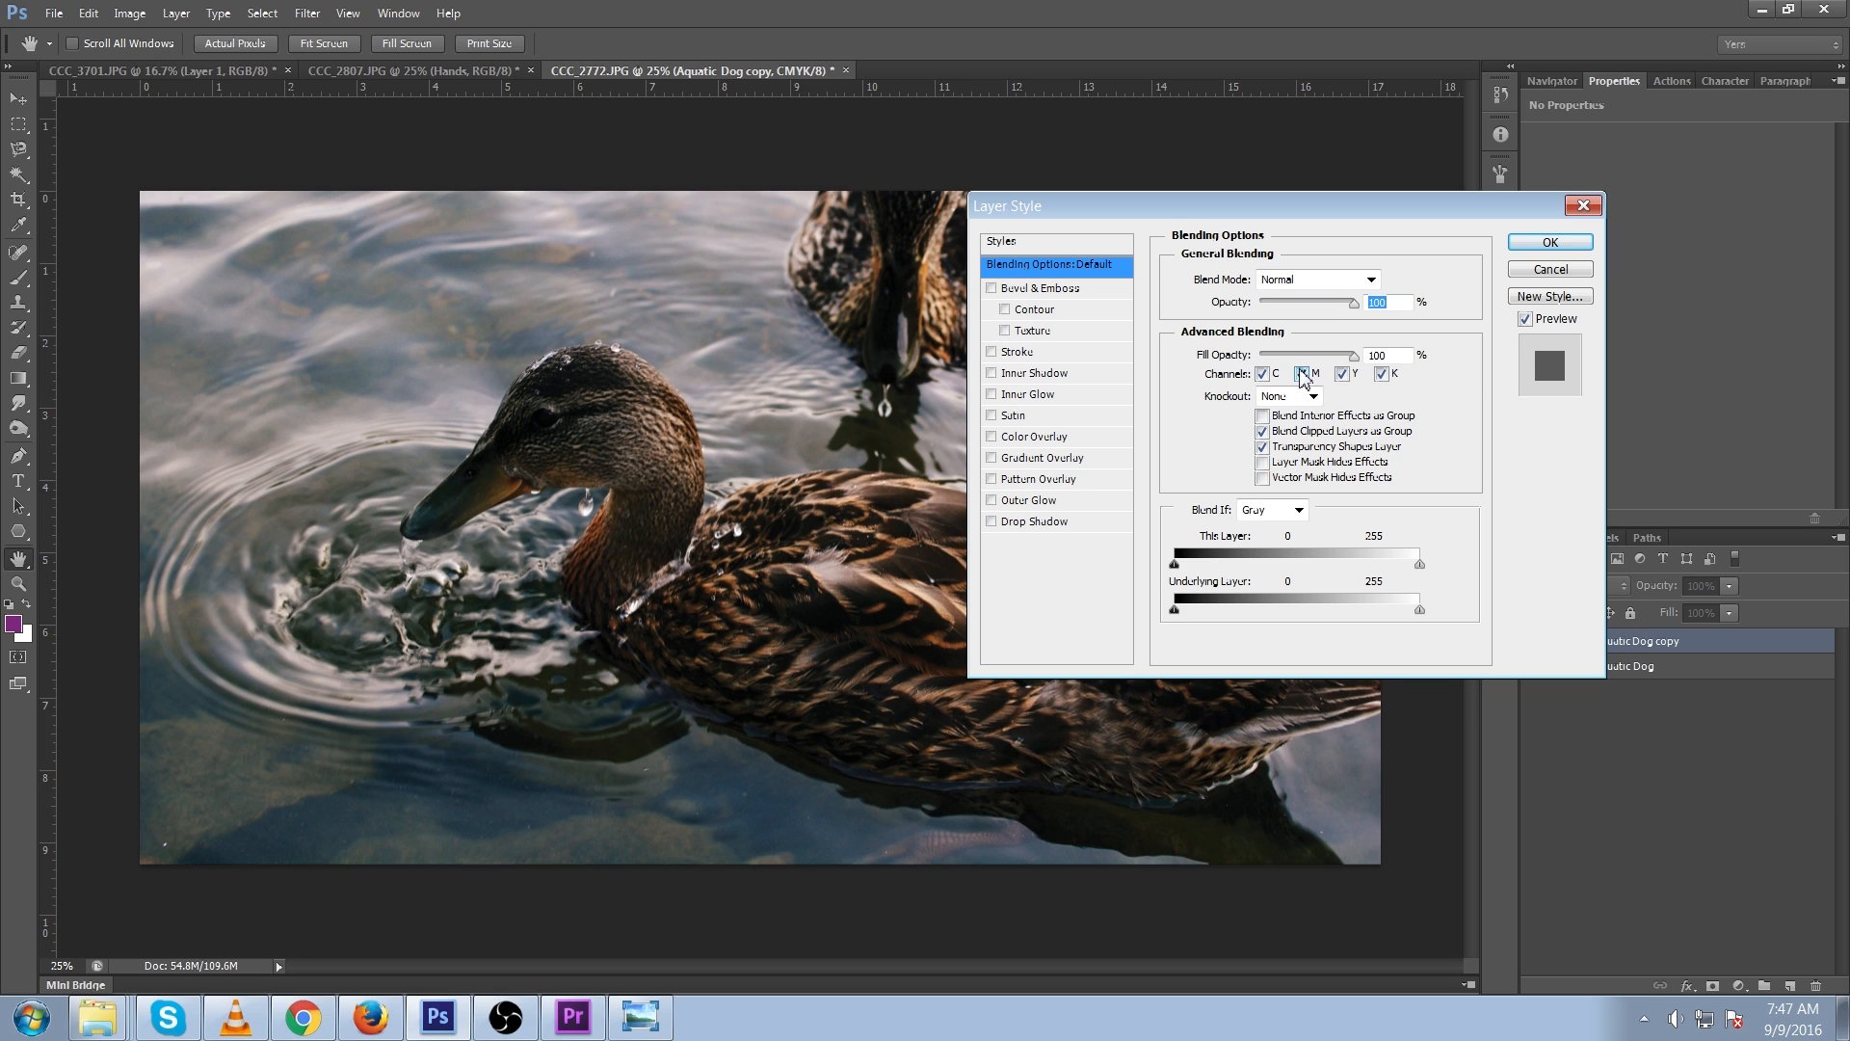
{"action": "left_click", "coordinate": [1549, 242]}
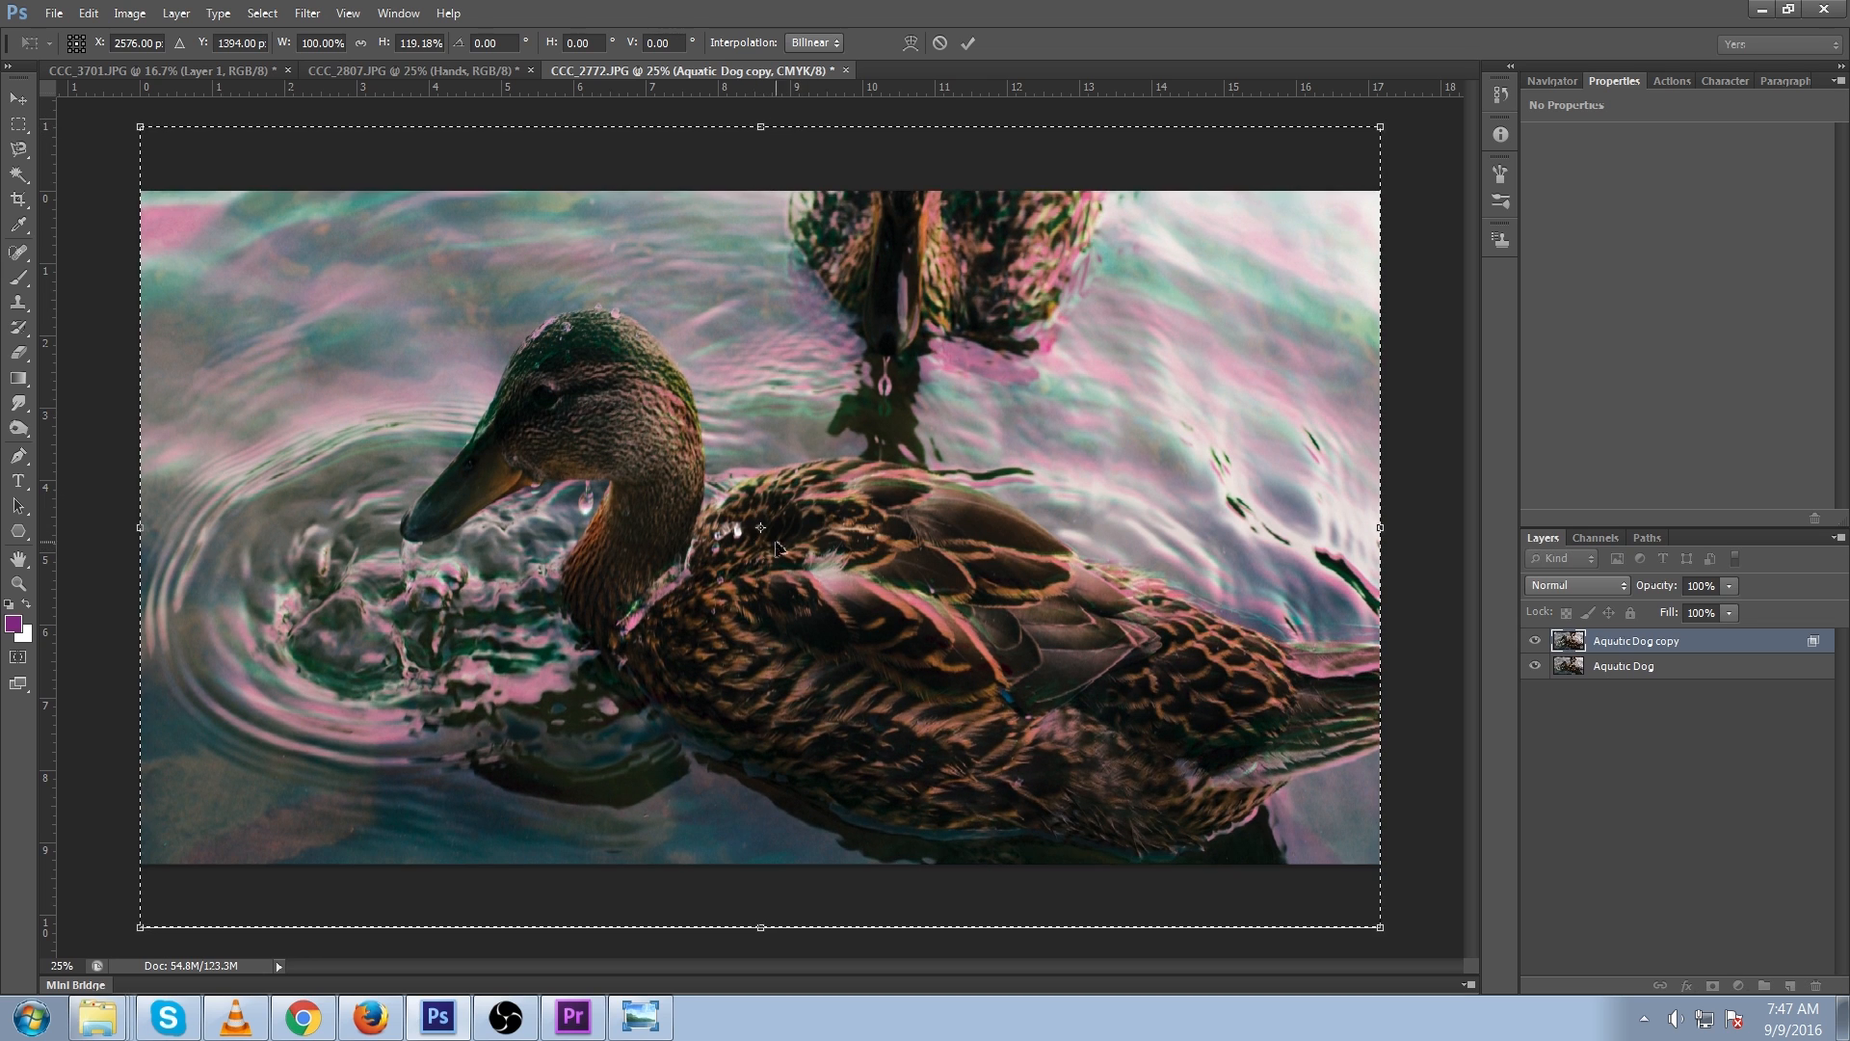
{"action": "mouse_move", "coordinate": [673, 513]}
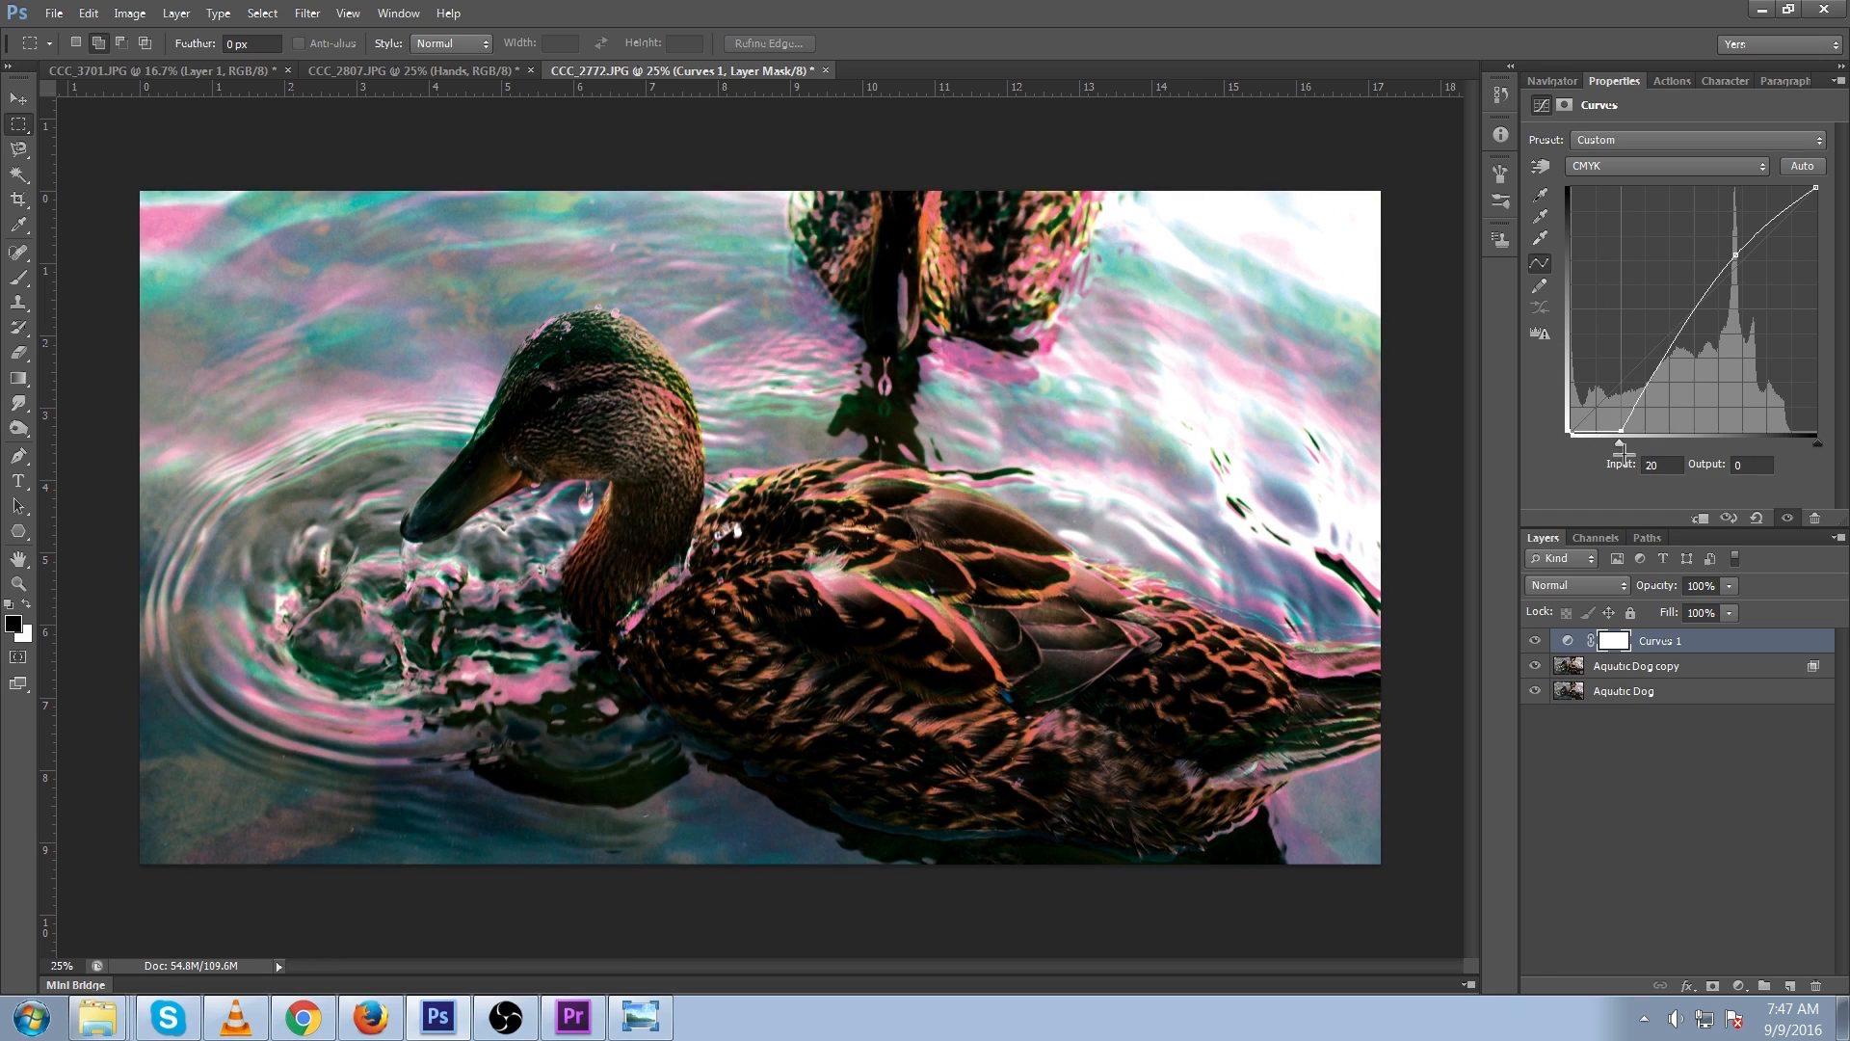
- Ease the Curves 1 black input slider back slightly
{"action": "left_click_drag", "start_coordinate": [1621, 446], "coordinate": [1610, 446]}
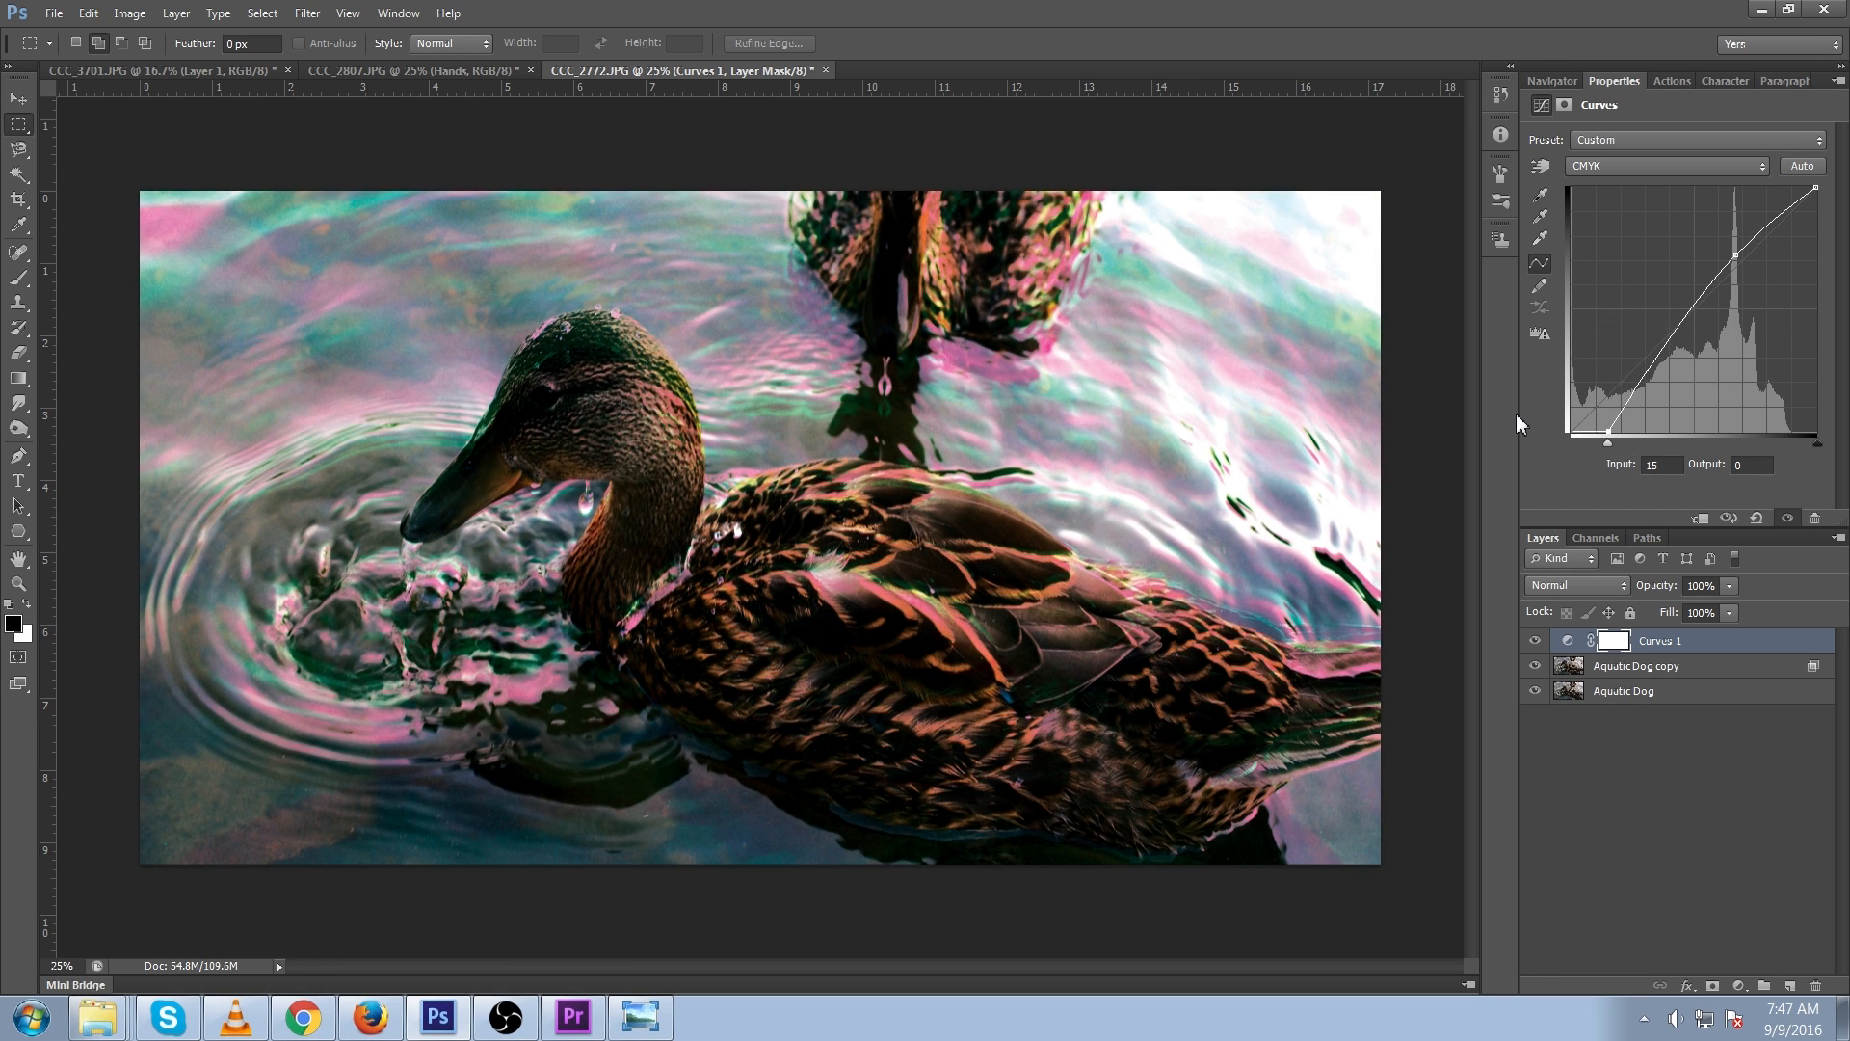